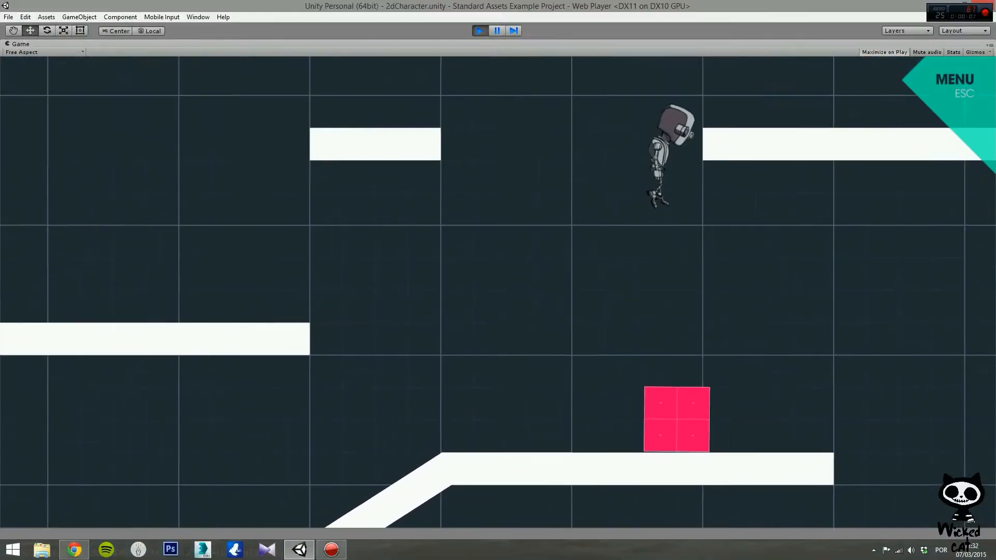
Step: Advance the playing example project to the next demo scene, the Explosion particle example
{"action": "left_click", "coordinate": [946, 479]}
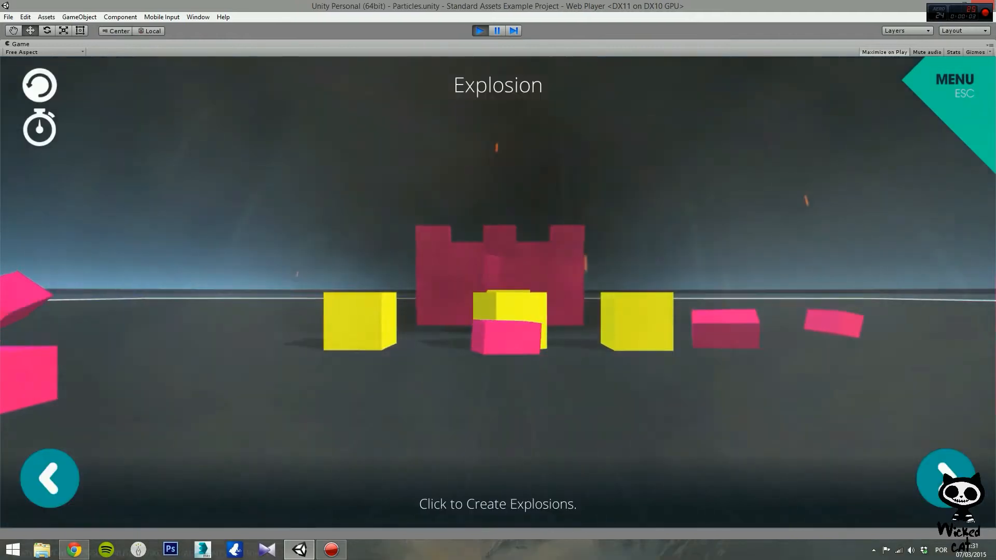
{"action": "left_click", "coordinate": [49, 477]}
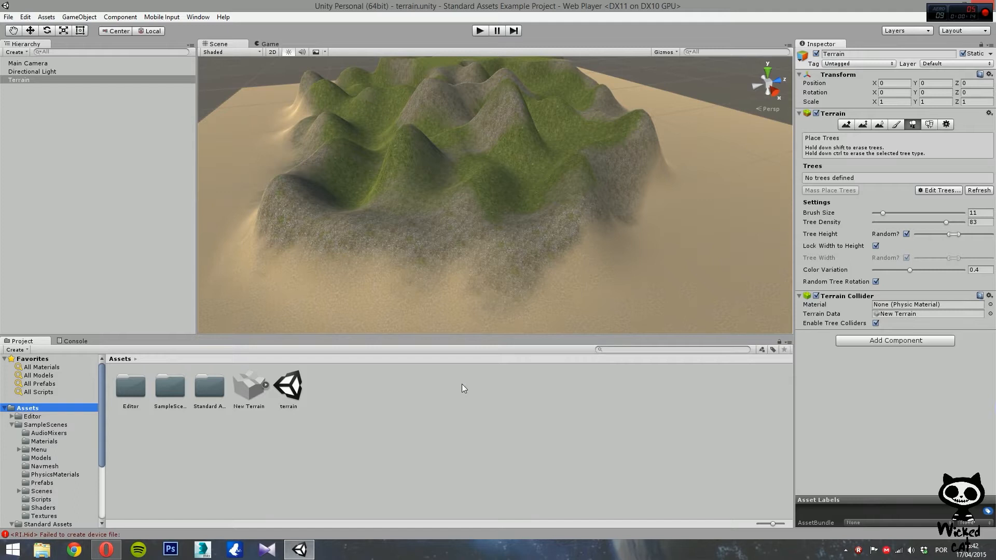
{"action": "mouse_move", "coordinate": [426, 392]}
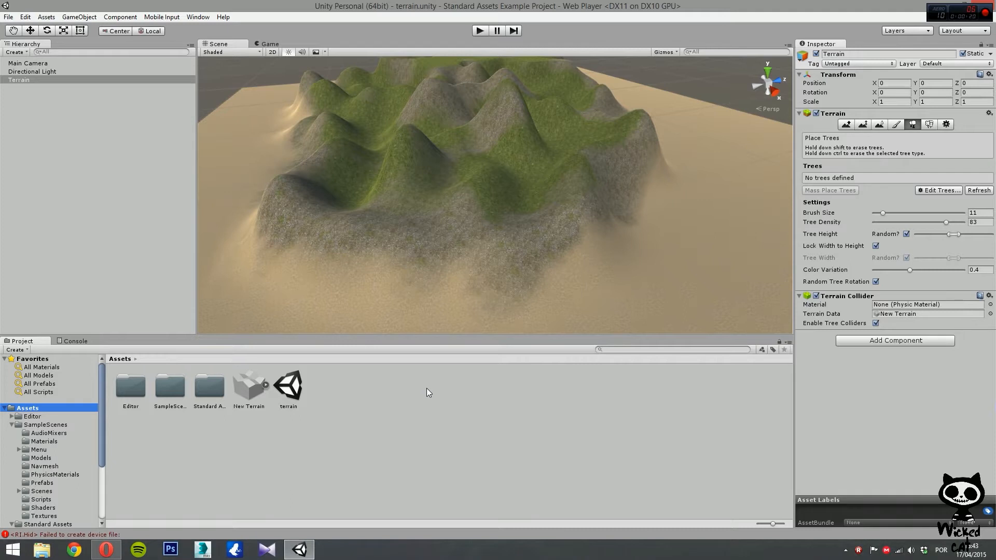
{"action": "mouse_move", "coordinate": [460, 386]}
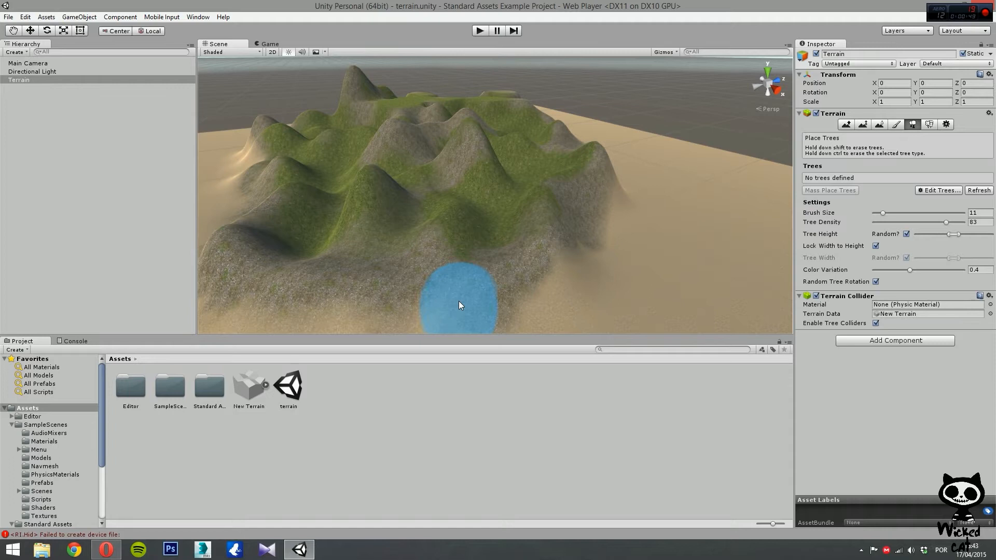
{"action": "left_click", "coordinate": [45, 17]}
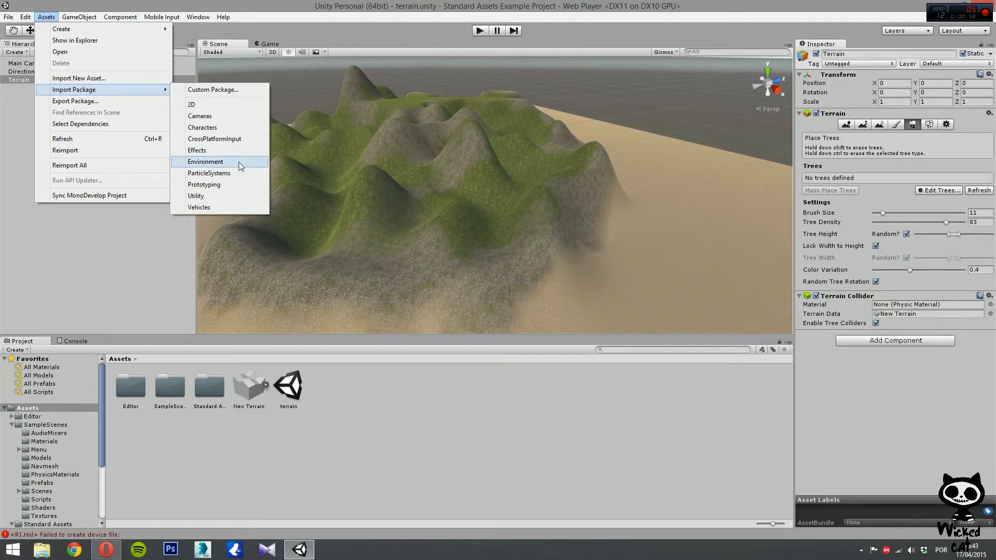
Step: Import the Environment standard assets package via Assets > Import Package
{"action": "left_click", "coordinate": [108, 251]}
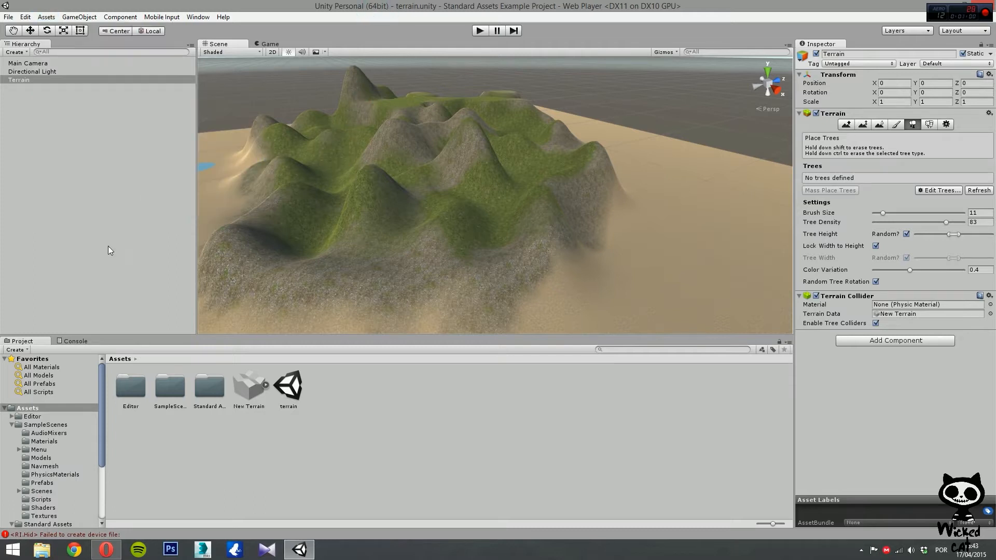
{"action": "left_click", "coordinate": [270, 248]}
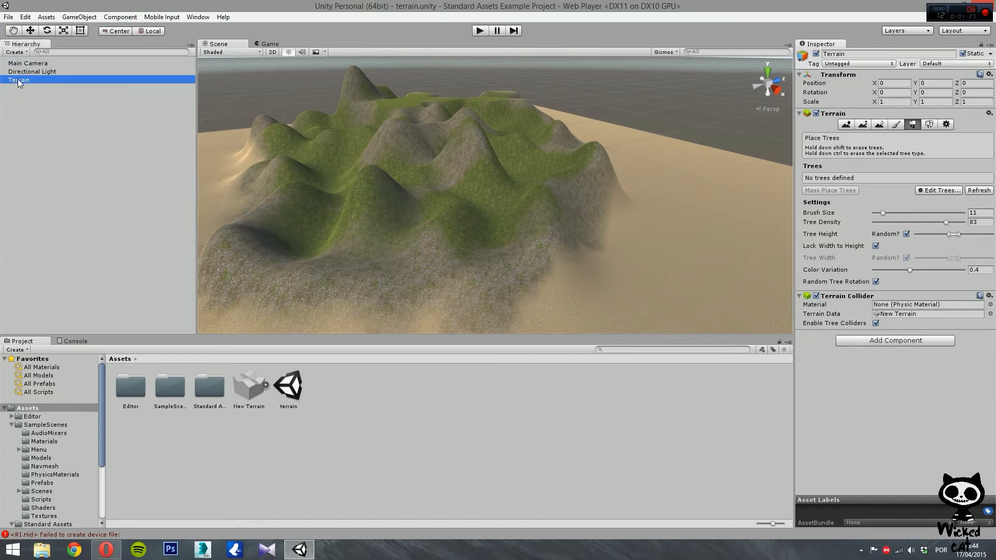
{"action": "mouse_move", "coordinate": [46, 173]}
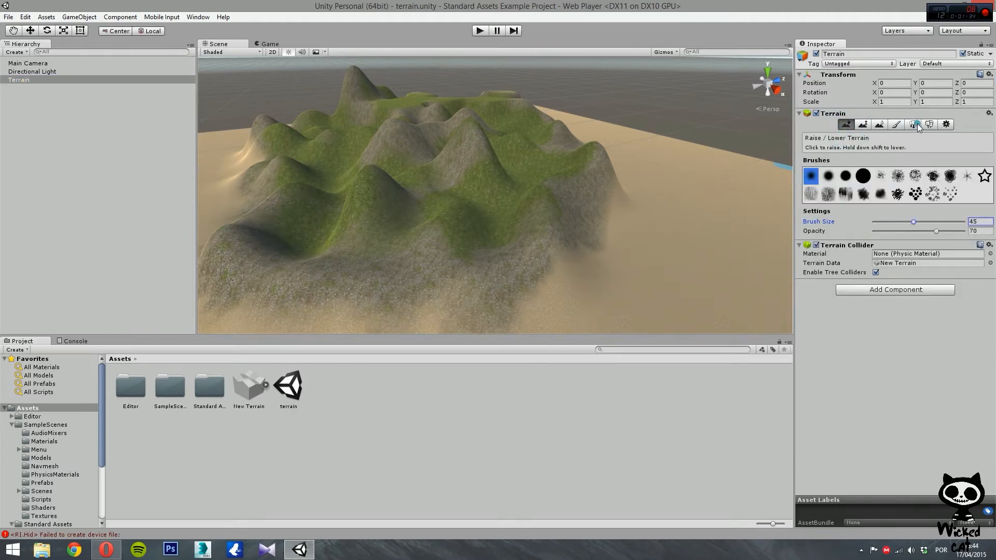
{"action": "left_click", "coordinate": [912, 124]}
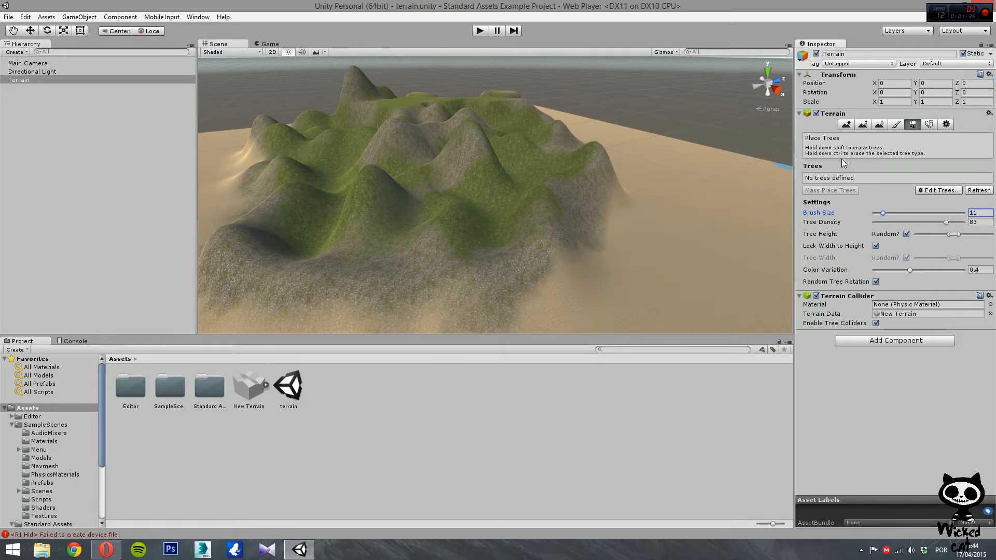
{"action": "mouse_move", "coordinate": [839, 224]}
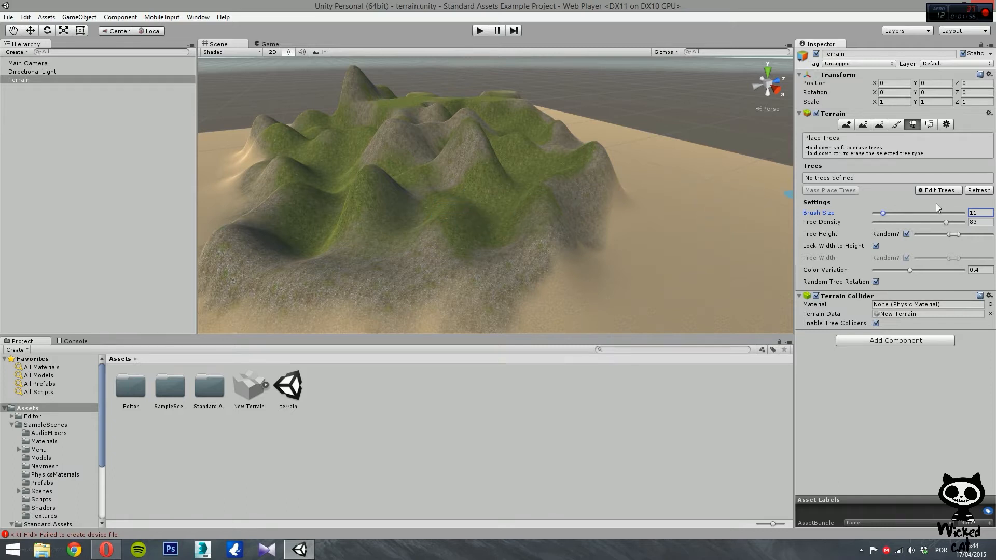
Step: Begin a new terrain tree type from Edit Trees > Add Tree, prefab still unassigned
{"action": "left_click", "coordinate": [938, 190]}
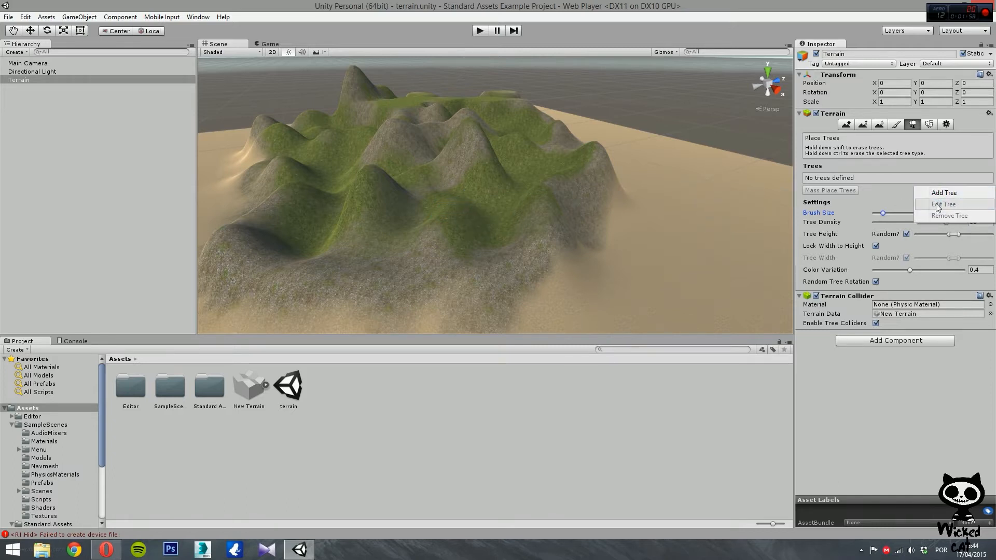
{"action": "mouse_move", "coordinate": [944, 193]}
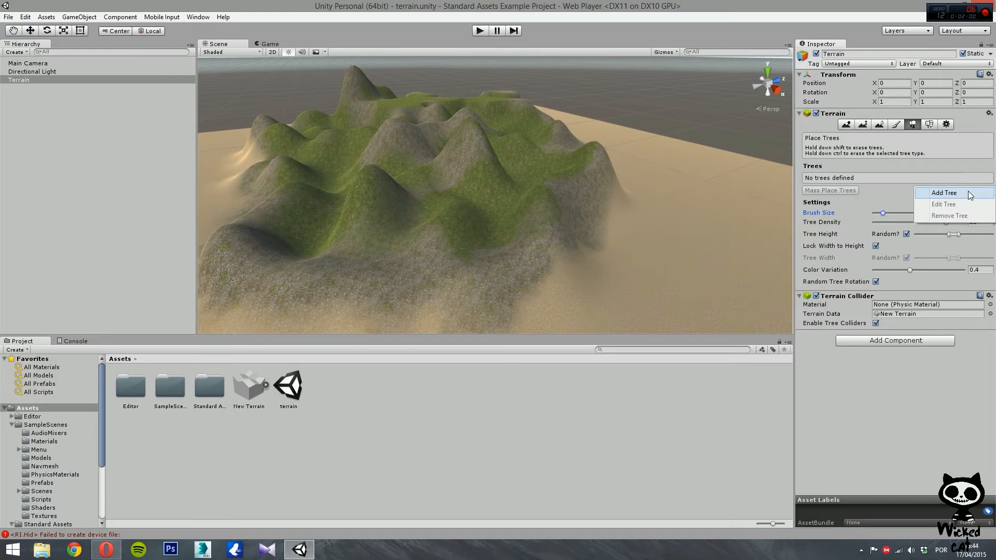
{"action": "mouse_move", "coordinate": [953, 204]}
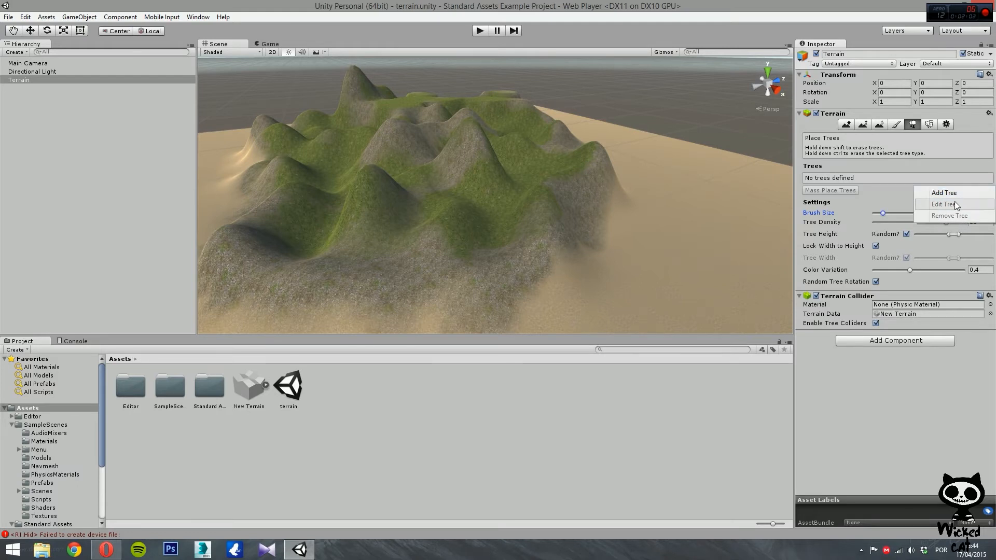
{"action": "mouse_move", "coordinate": [945, 193]}
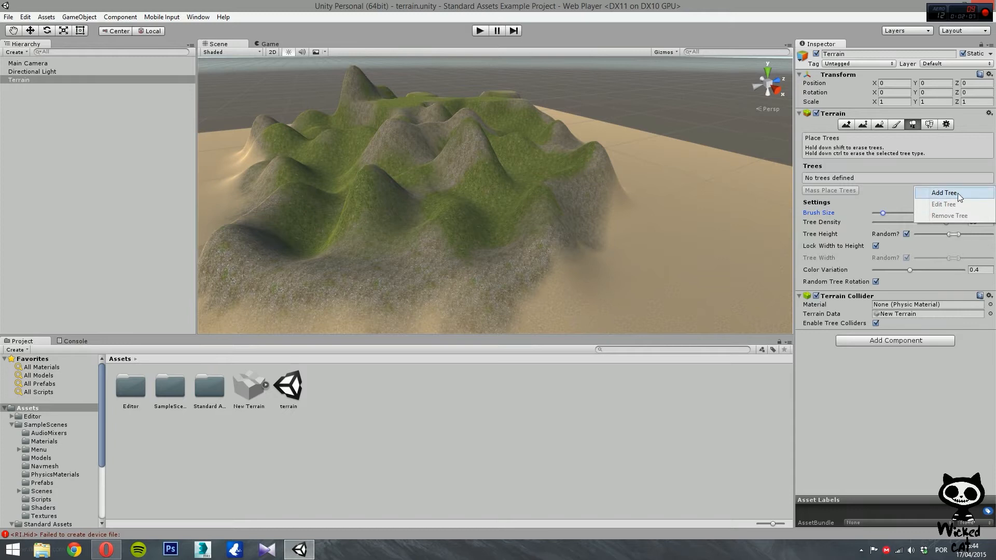
{"action": "left_click", "coordinate": [944, 193]}
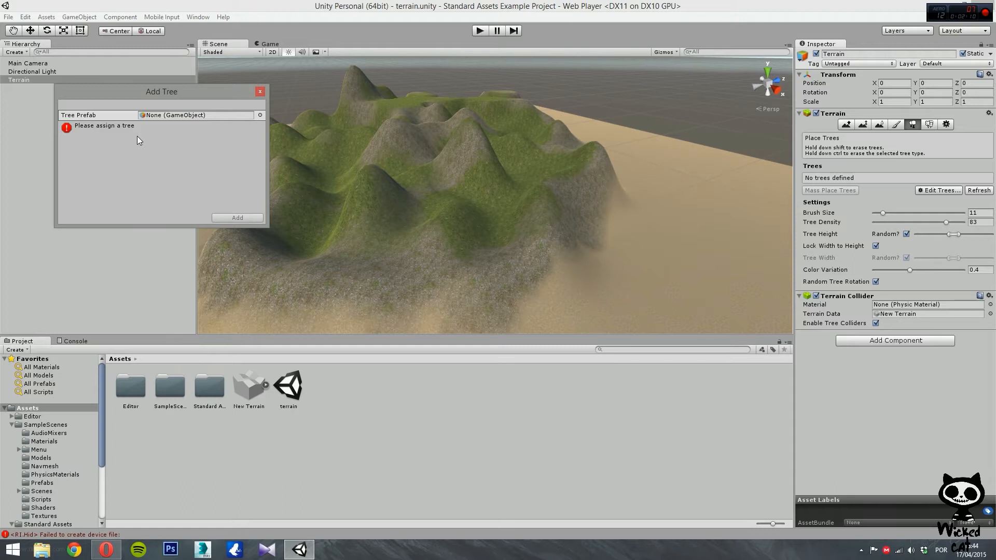
{"action": "mouse_move", "coordinate": [142, 138]}
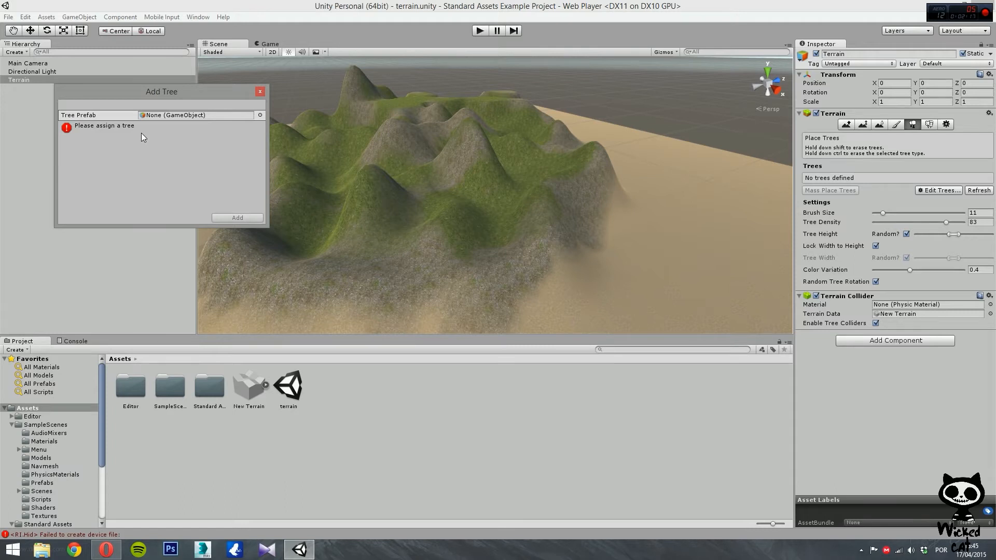
{"action": "mouse_move", "coordinate": [155, 143]}
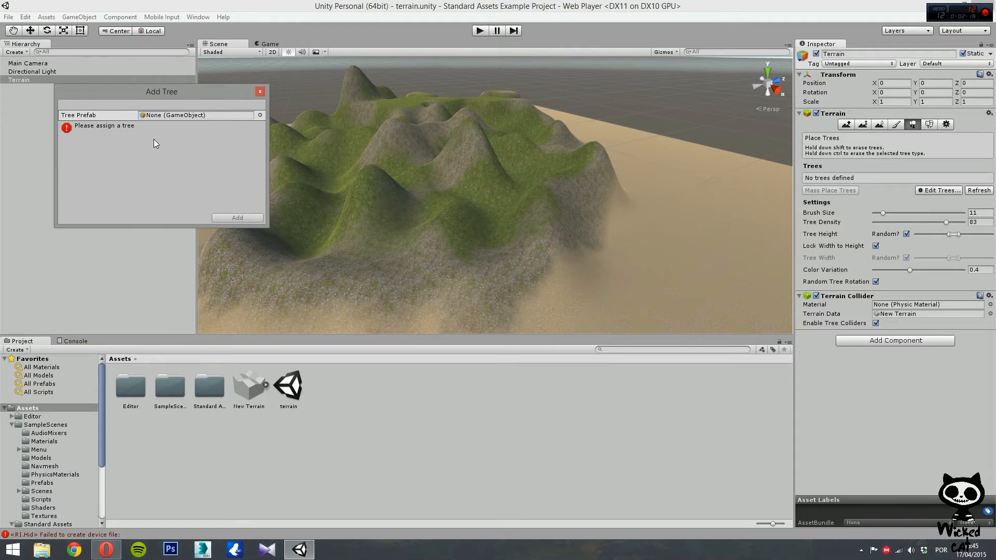
{"action": "mouse_move", "coordinate": [262, 119]}
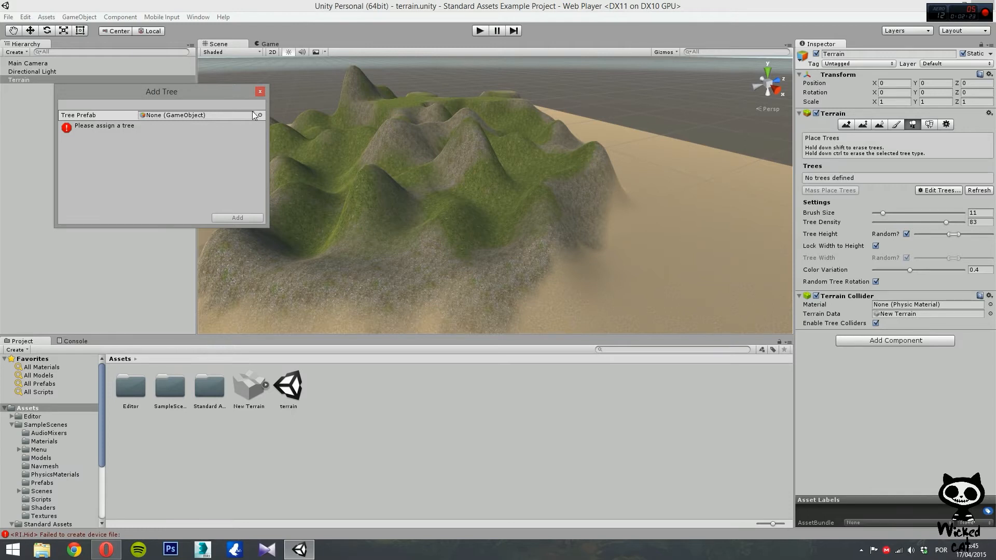
Step: Assign Broadleaf_Desktop as the Tree Prefab after trying BoxPile and Box in the picker
{"action": "left_click", "coordinate": [260, 116]}
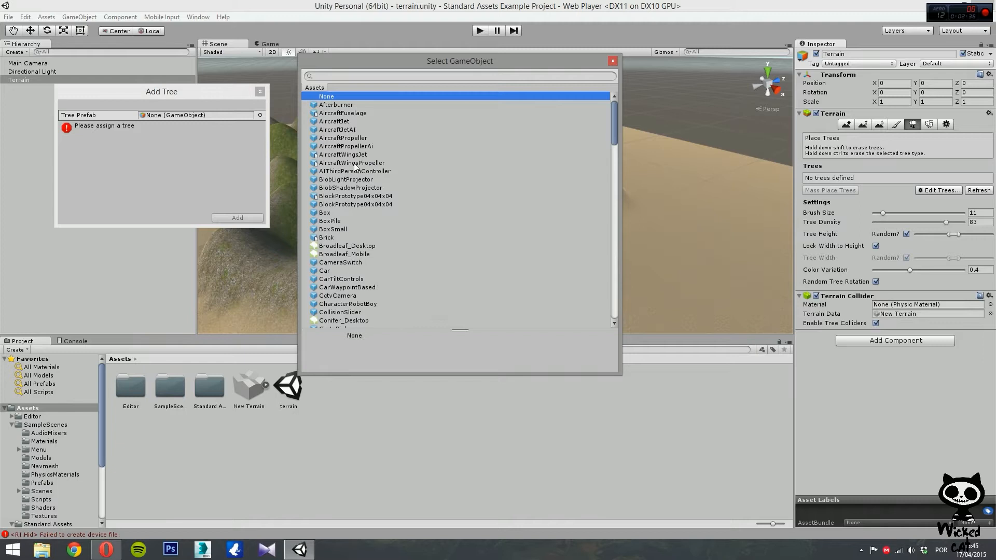
{"action": "mouse_move", "coordinate": [376, 233]}
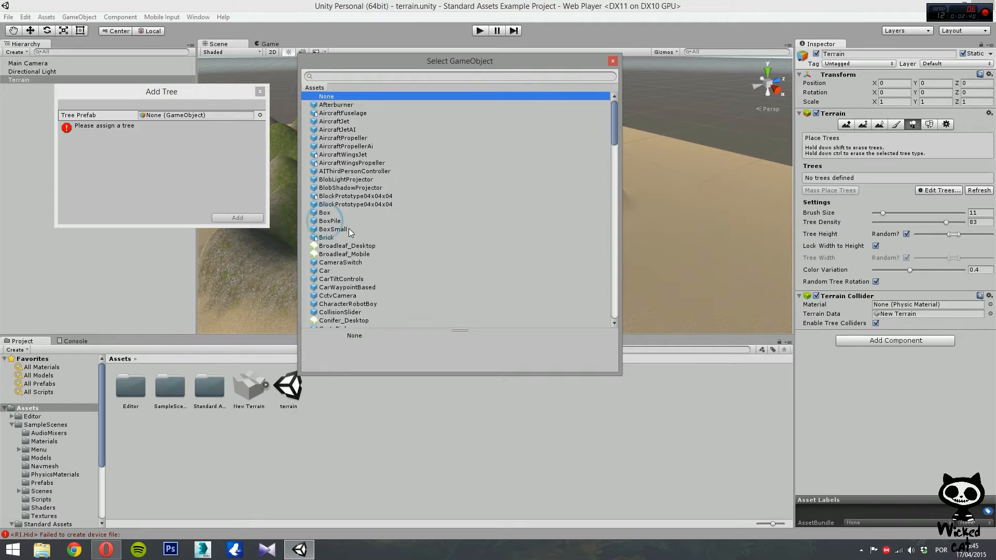
{"action": "left_click", "coordinate": [330, 220]}
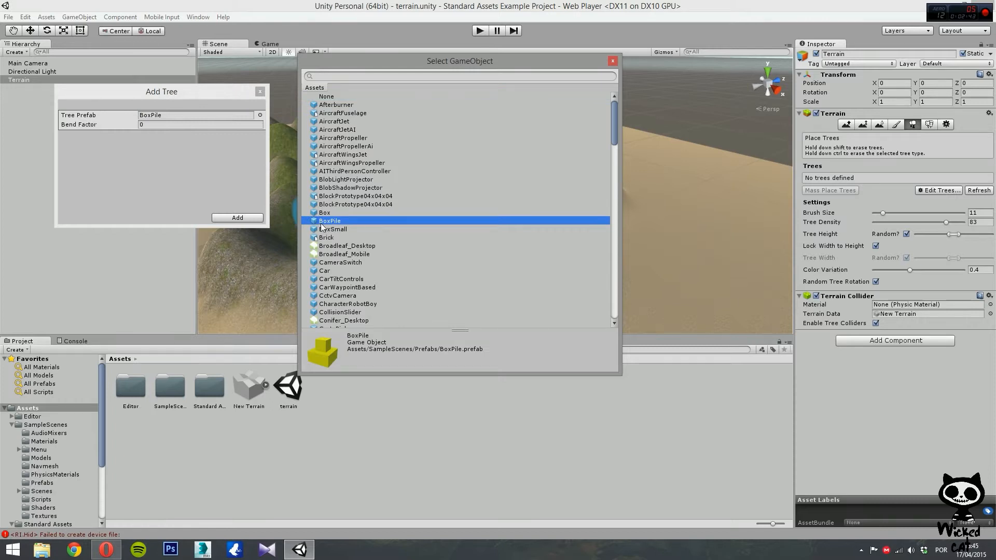
{"action": "left_click", "coordinate": [325, 211]}
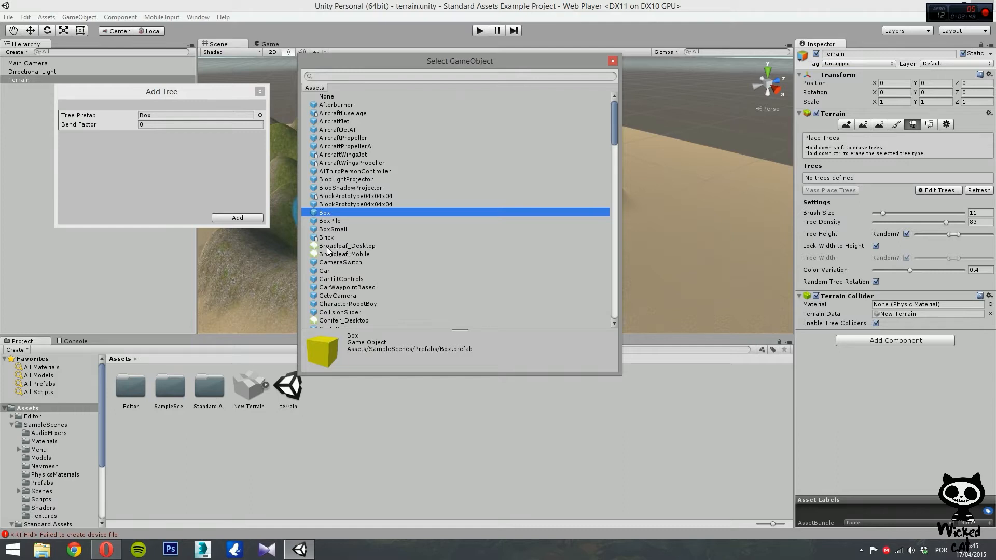
{"action": "left_click", "coordinate": [346, 246]}
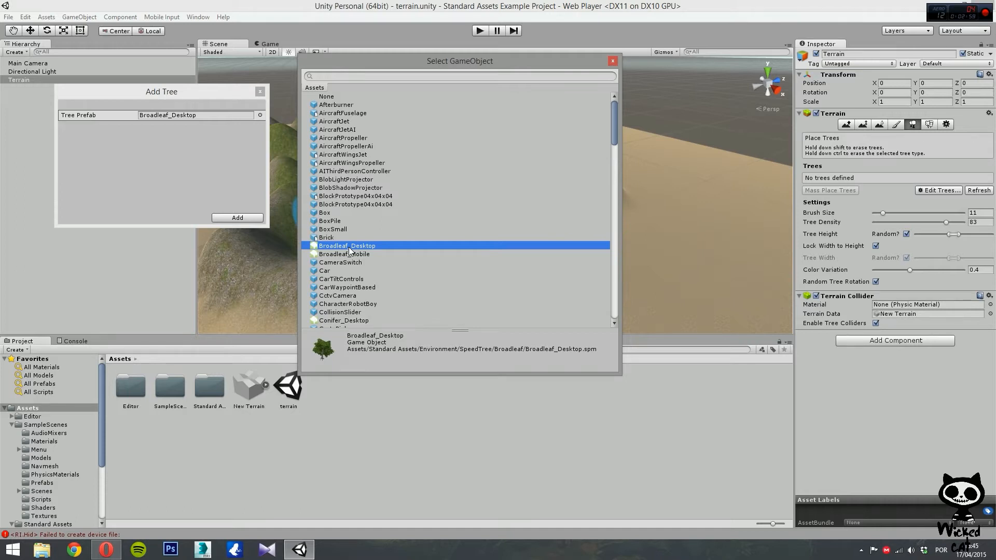
{"action": "mouse_move", "coordinate": [314, 255]}
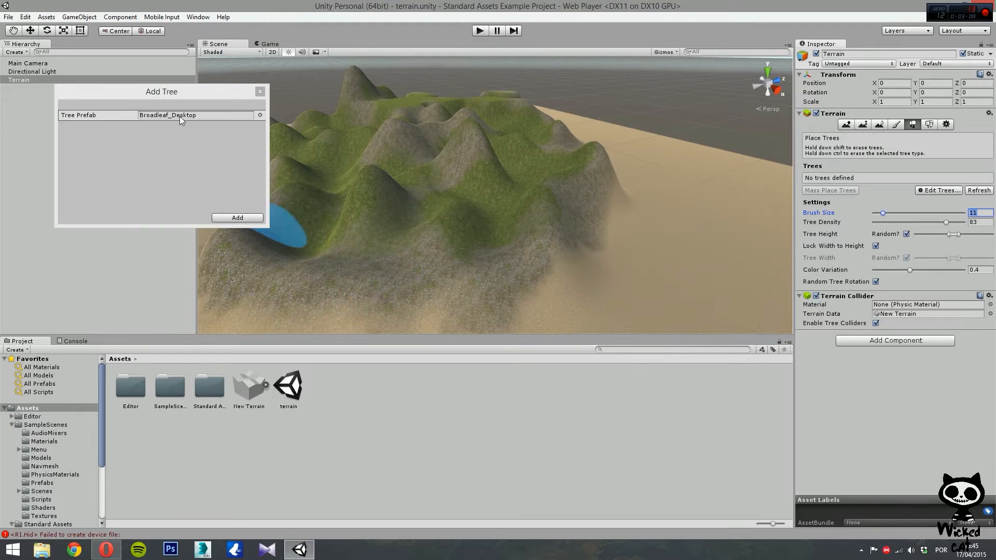
{"action": "mouse_move", "coordinate": [99, 122]}
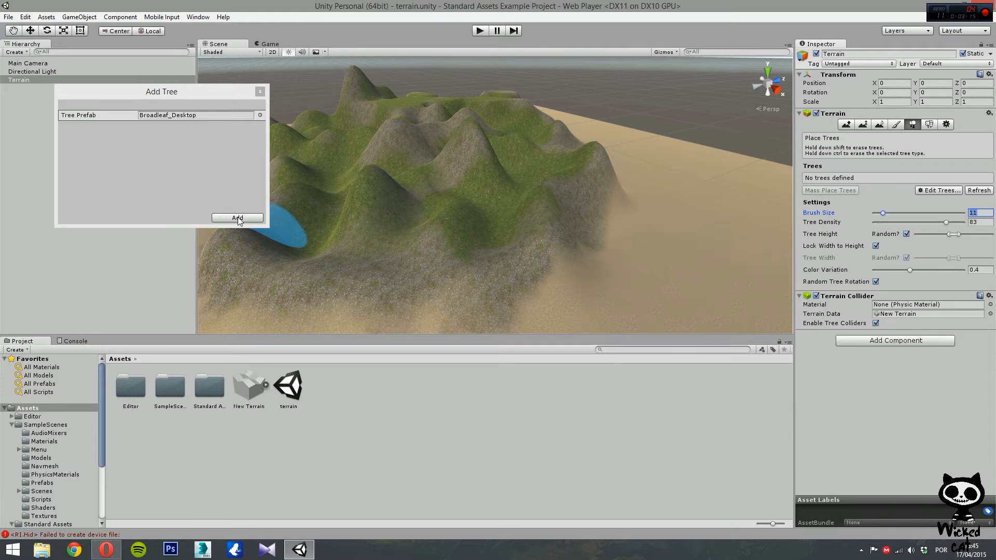
Step: Add Broadleaf_Desktop as the terrain's first paintable tree type
{"action": "left_click", "coordinate": [236, 219]}
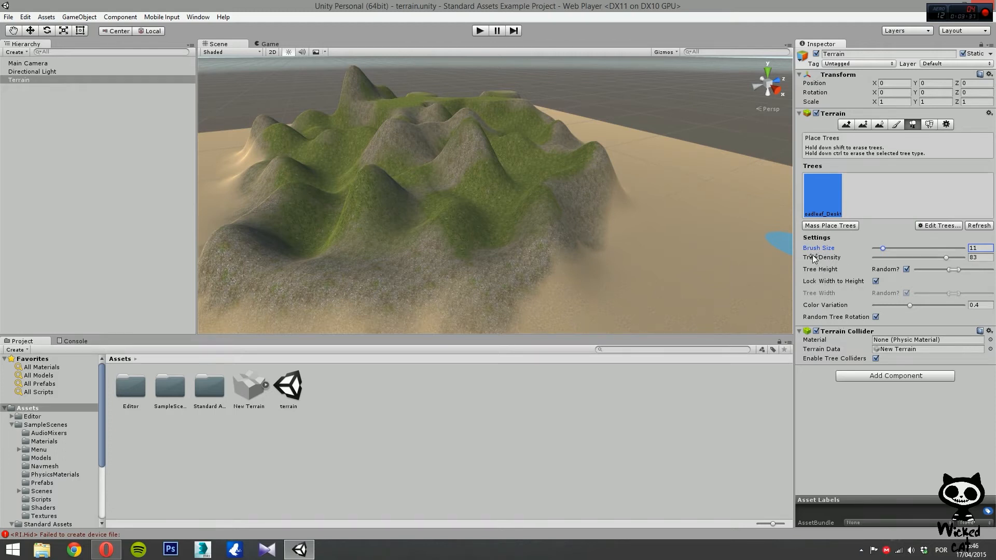
{"action": "mouse_move", "coordinate": [819, 248]}
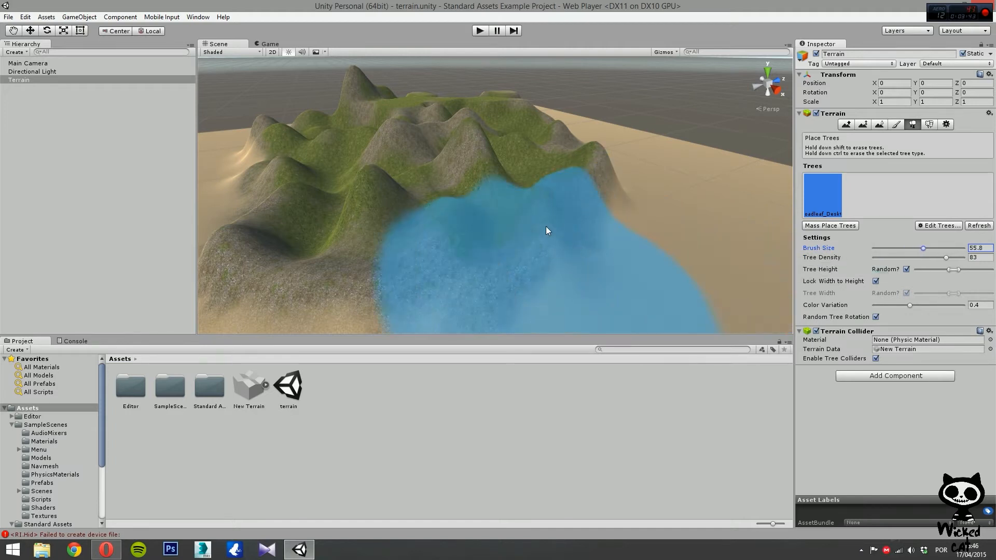
Step: Set the tree brush size to 12.2 and lower tree density from 83 to 50
{"action": "left_click_drag", "start_coordinate": [925, 248], "coordinate": [883, 248]}
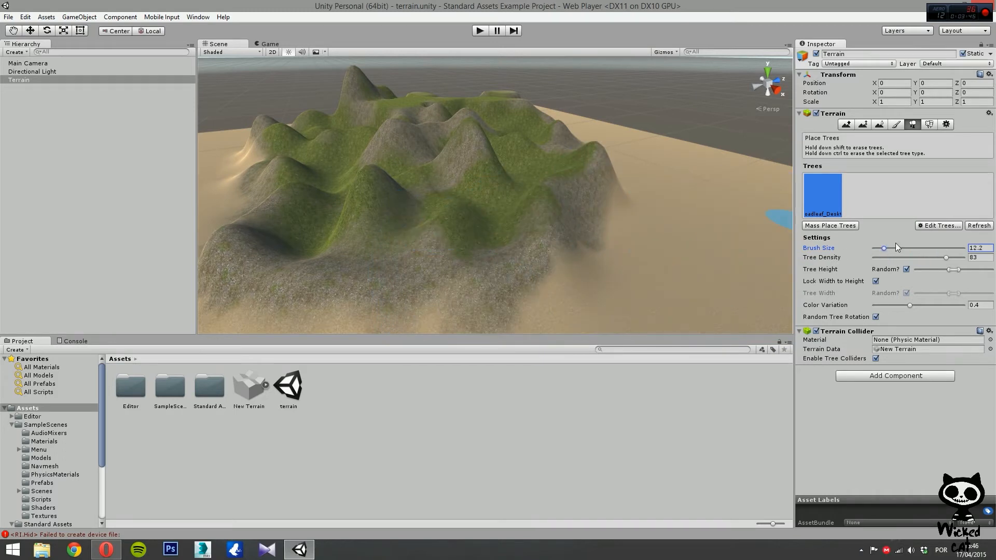
{"action": "mouse_move", "coordinate": [851, 262]}
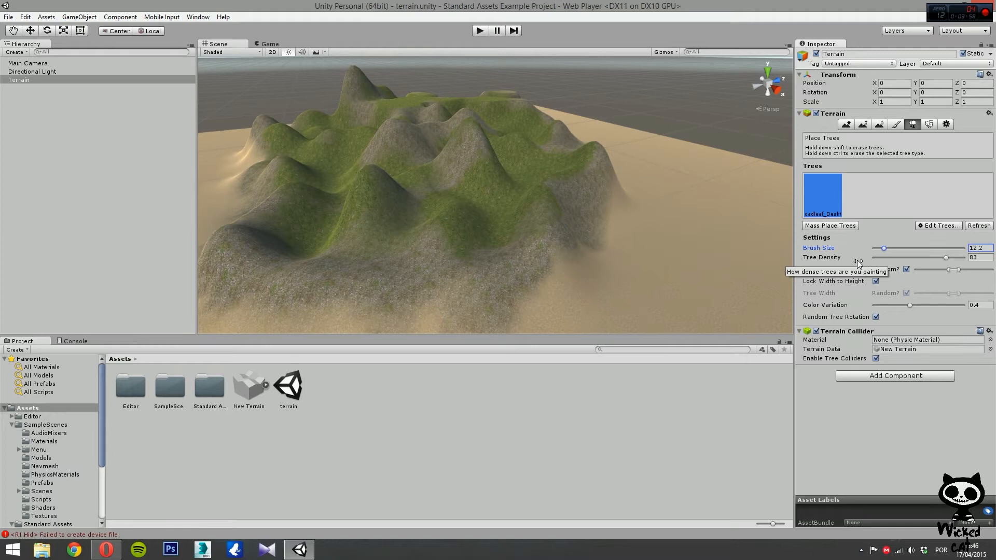
{"action": "mouse_move", "coordinate": [947, 262]}
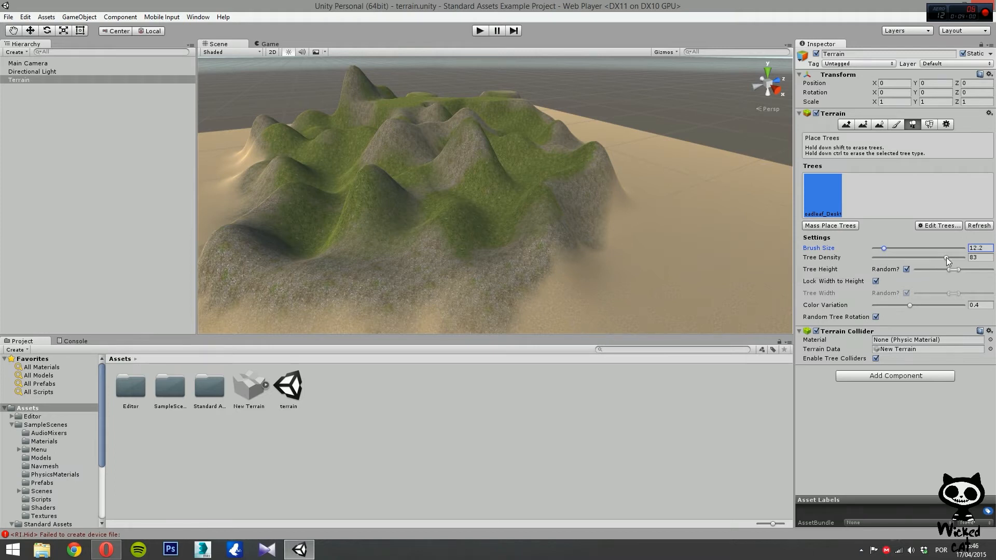
{"action": "left_click_drag", "start_coordinate": [946, 260], "coordinate": [919, 260]}
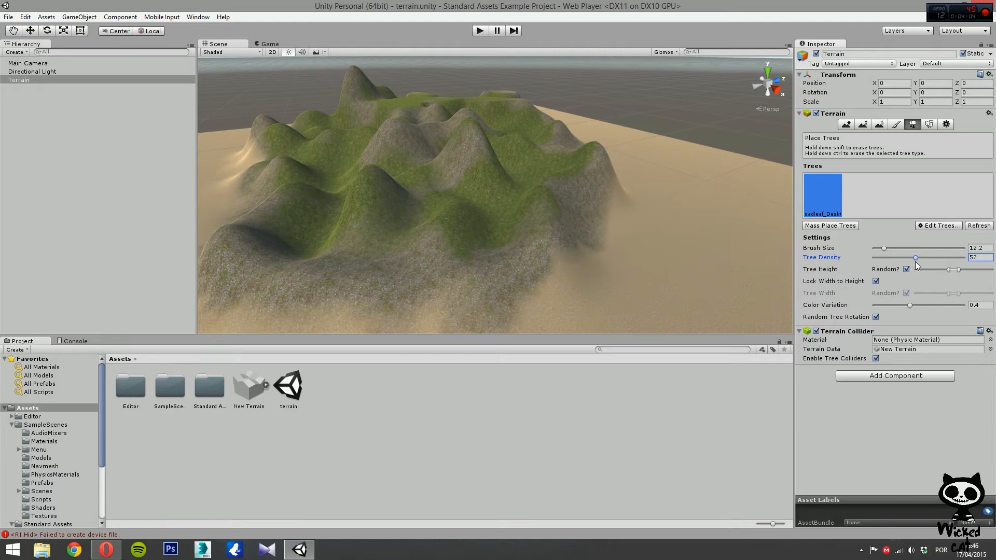
{"action": "left_click_drag", "start_coordinate": [917, 257], "coordinate": [915, 258]}
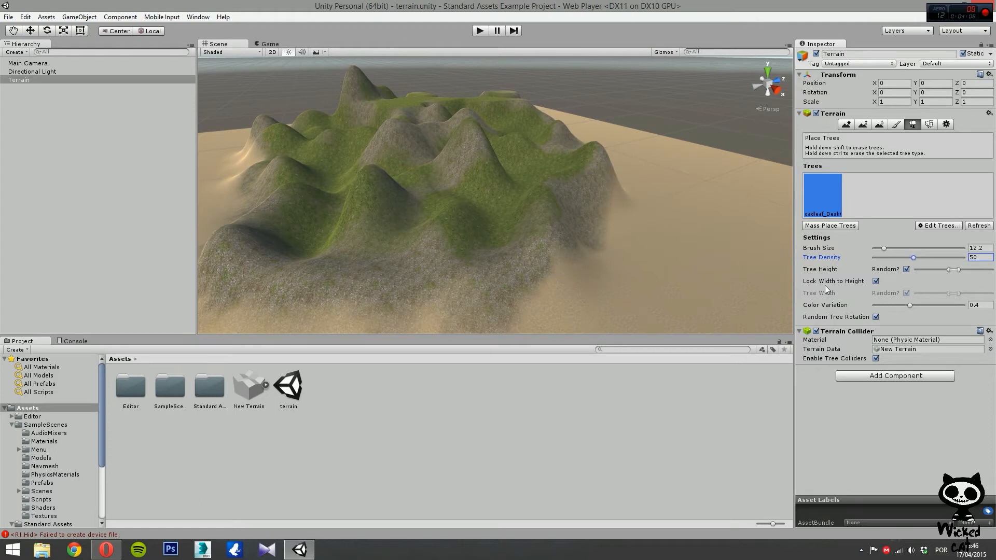
{"action": "mouse_move", "coordinate": [820, 269]}
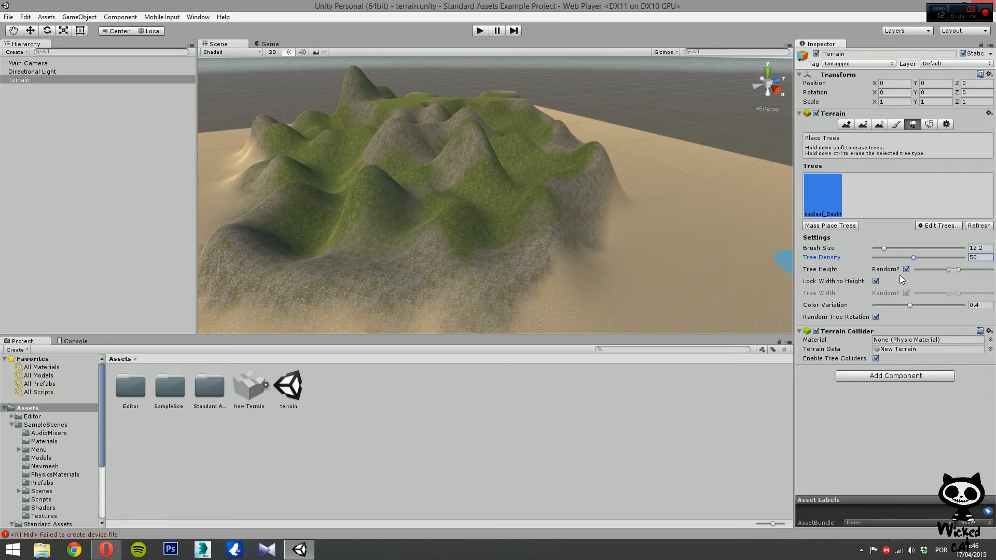
{"action": "mouse_move", "coordinate": [899, 276]}
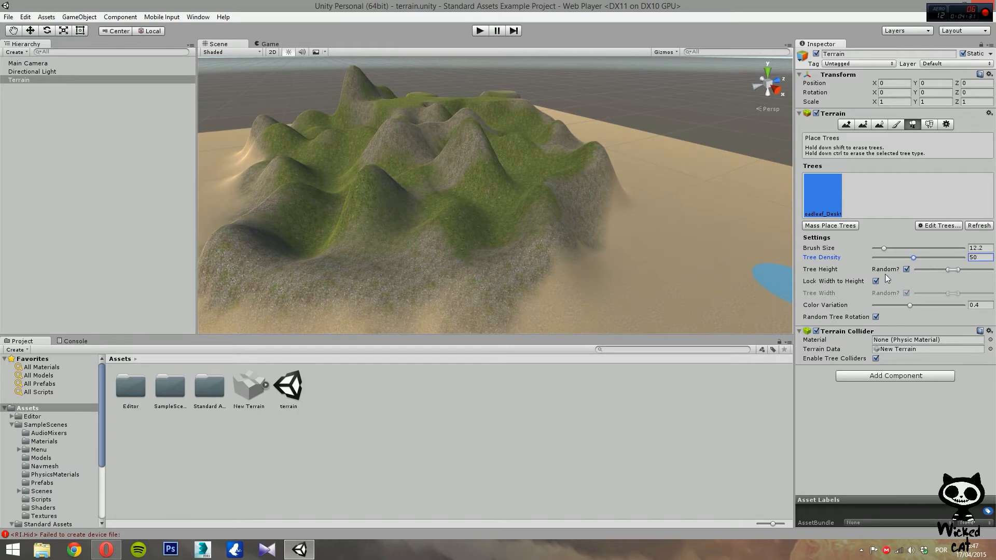
{"action": "left_click", "coordinate": [907, 269]}
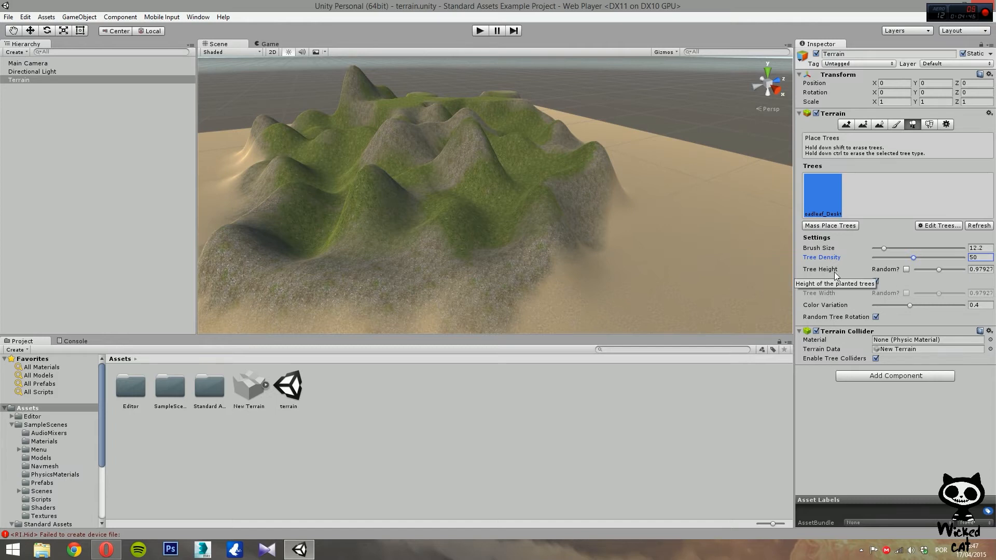
{"action": "left_click", "coordinate": [907, 268]}
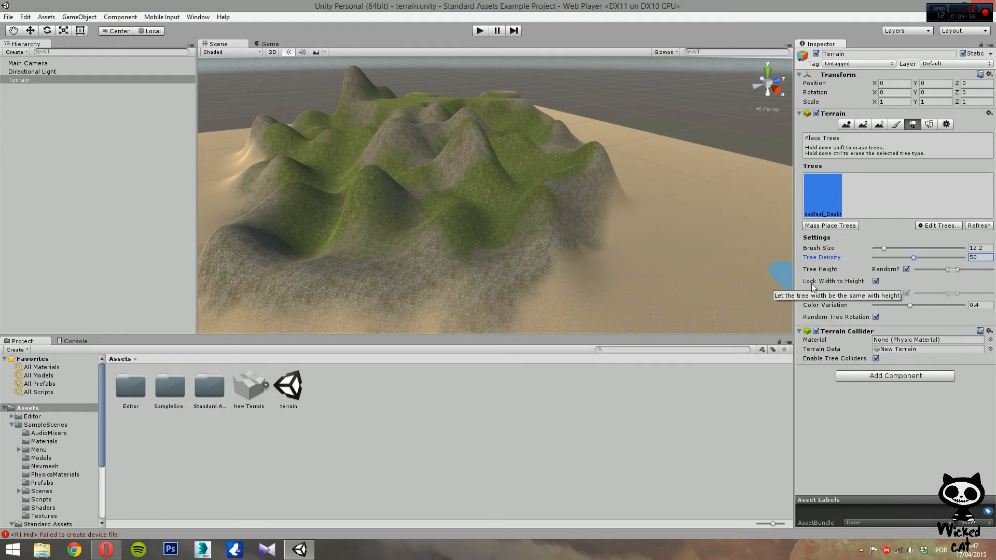
{"action": "mouse_move", "coordinate": [839, 288]}
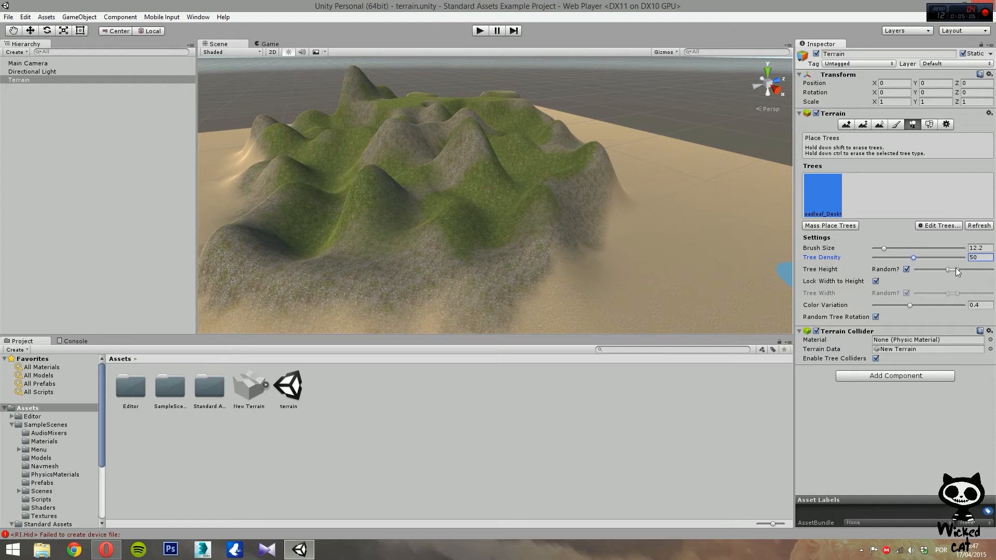
{"action": "left_click", "coordinate": [876, 281]}
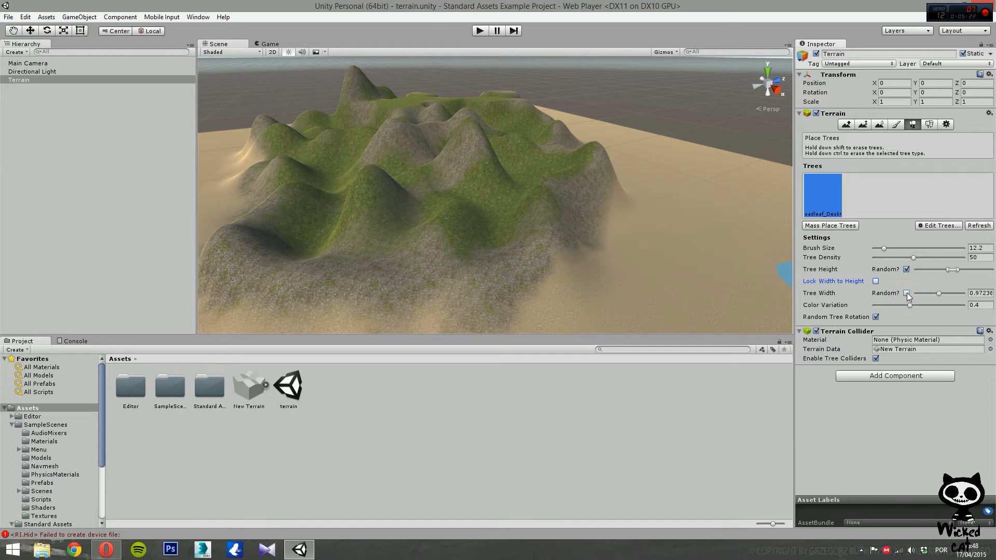
{"action": "left_click", "coordinate": [907, 293]}
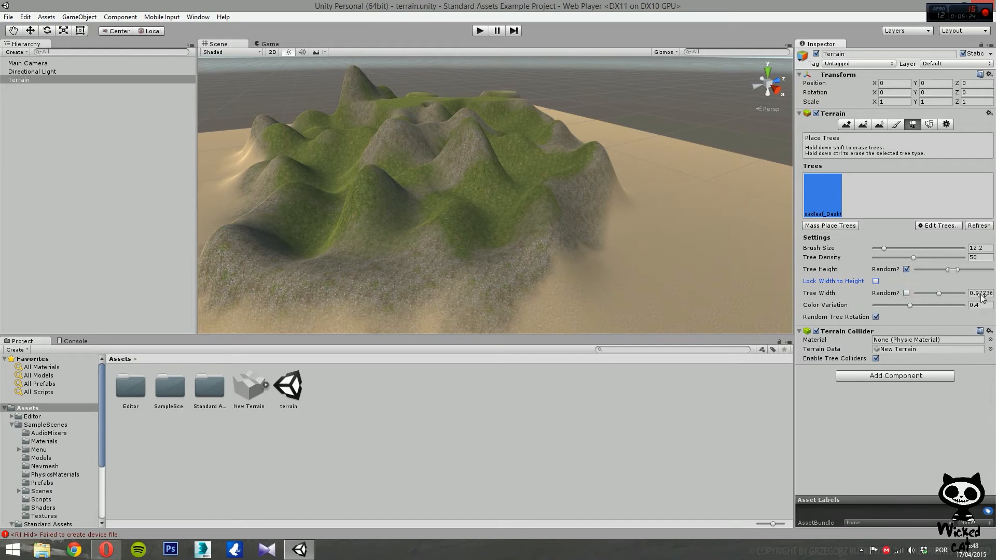
{"action": "mouse_move", "coordinate": [847, 299]}
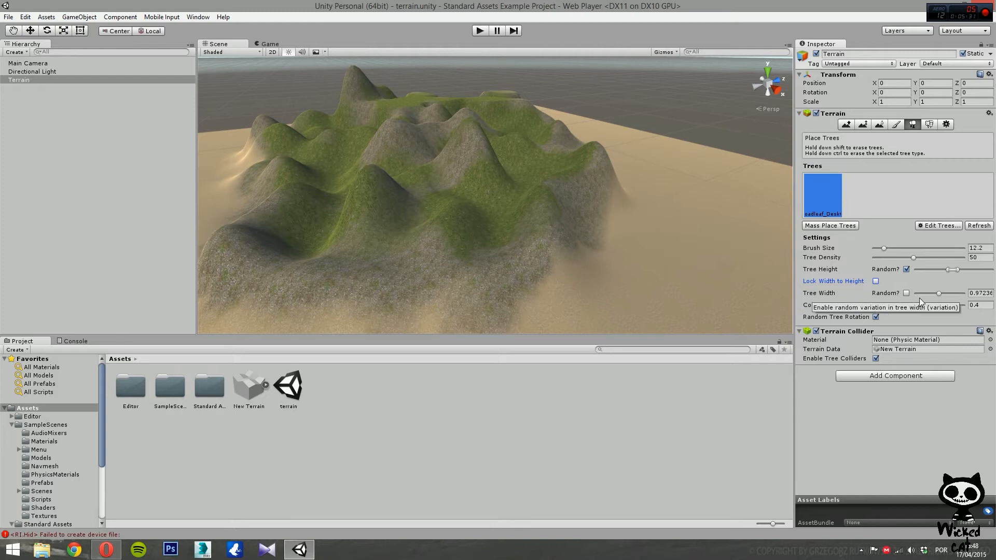
{"action": "mouse_move", "coordinate": [842, 293]}
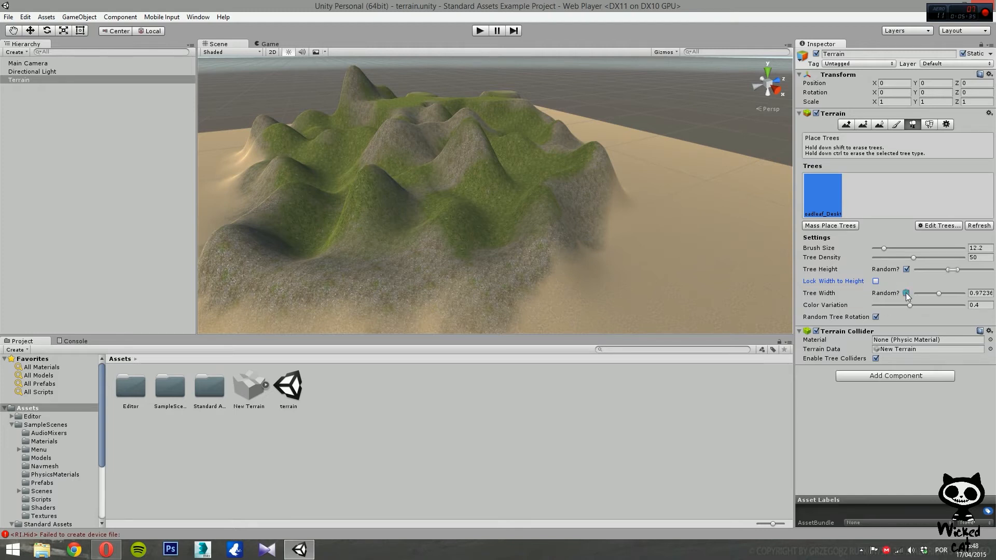
{"action": "left_click", "coordinate": [907, 293]}
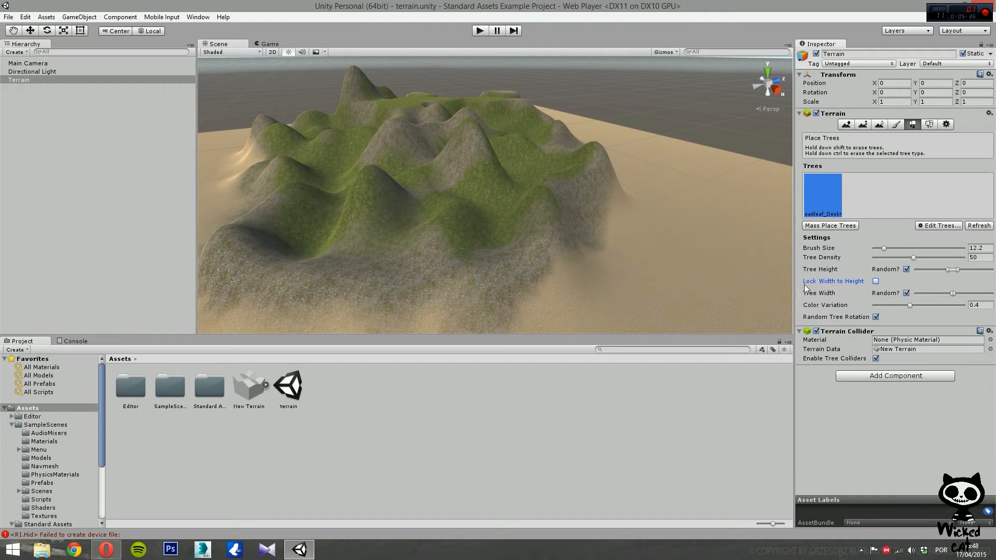
{"action": "left_click", "coordinate": [876, 282]}
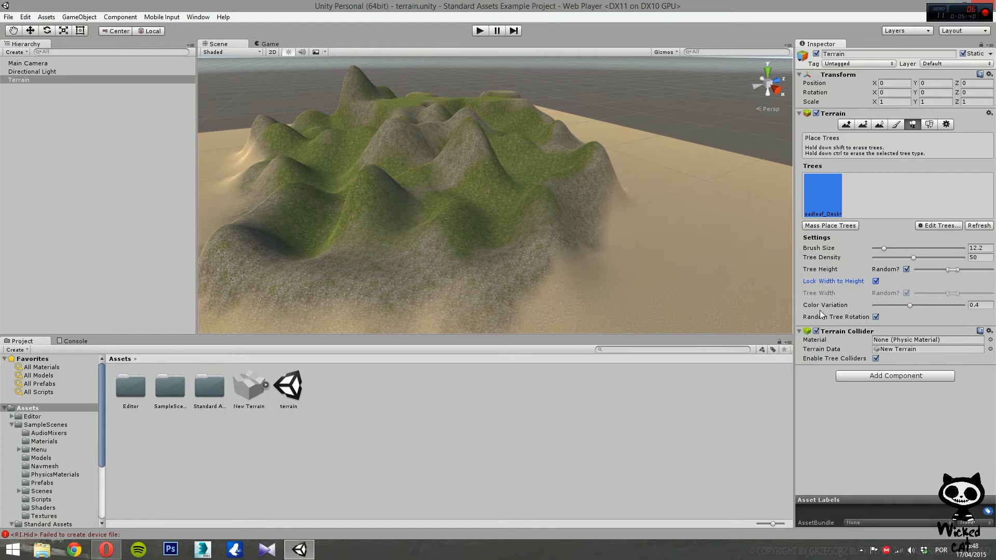
{"action": "mouse_move", "coordinate": [910, 315]}
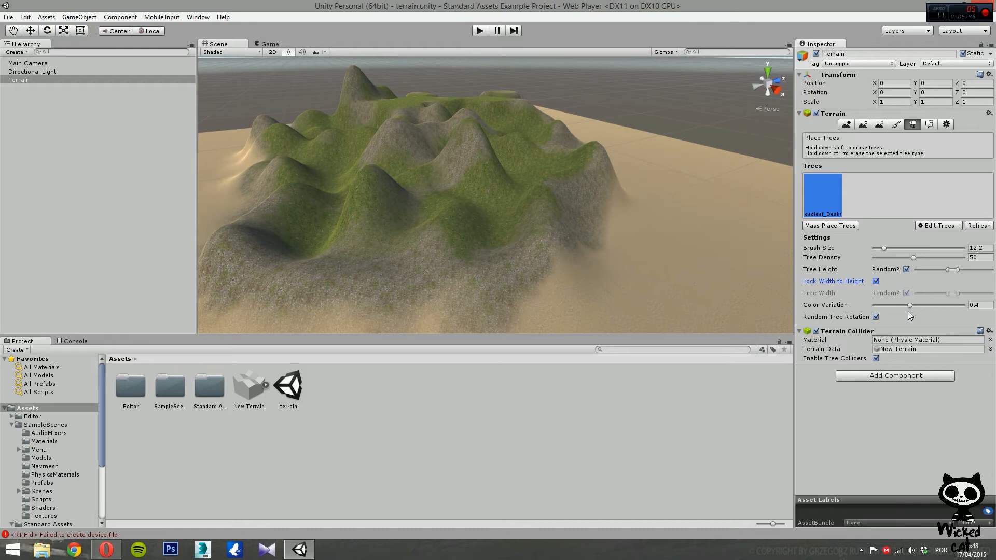
{"action": "mouse_move", "coordinate": [861, 325]}
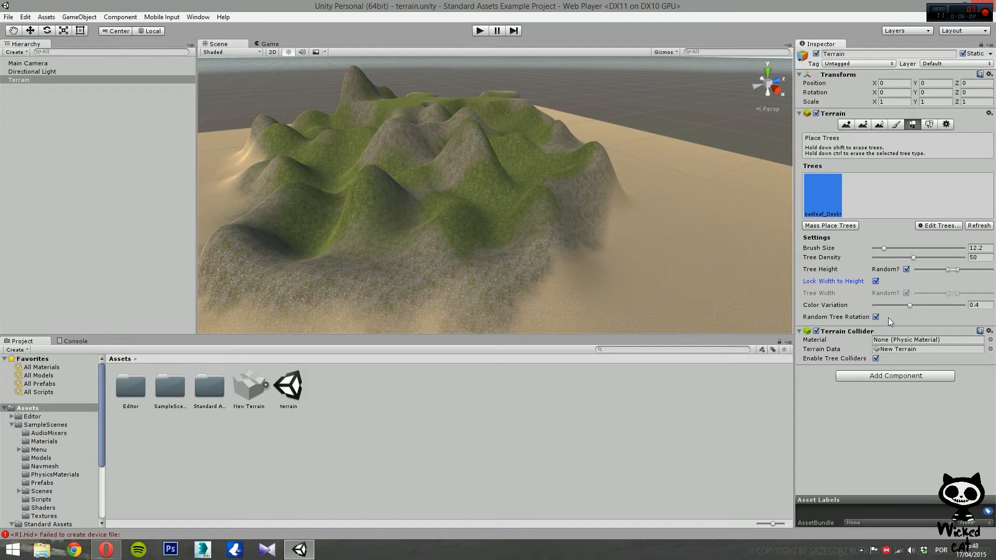
Step: Paint Broadleaf trees across the central grassy hills at brush 12.2, density 50
{"action": "left_click", "coordinate": [460, 290]}
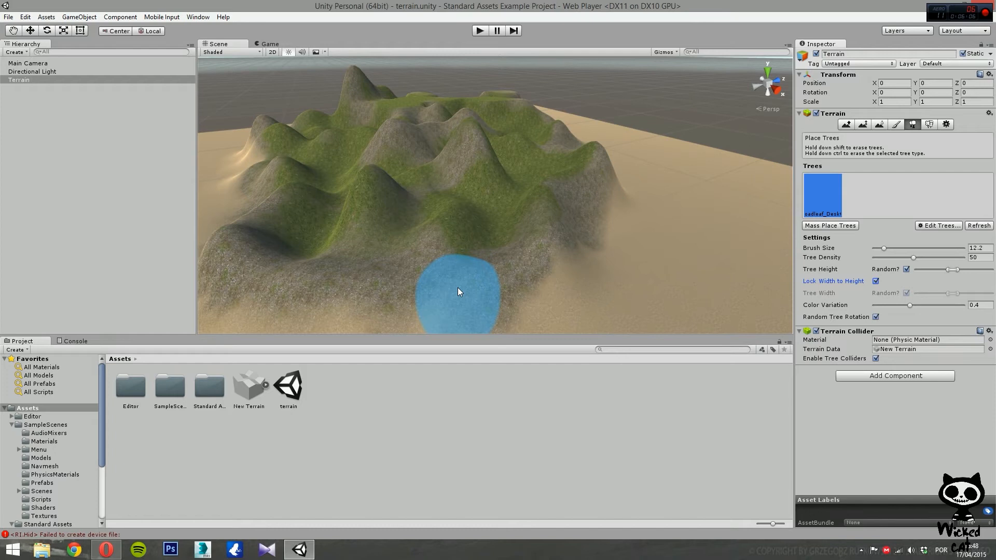
{"action": "mouse_move", "coordinate": [353, 258]}
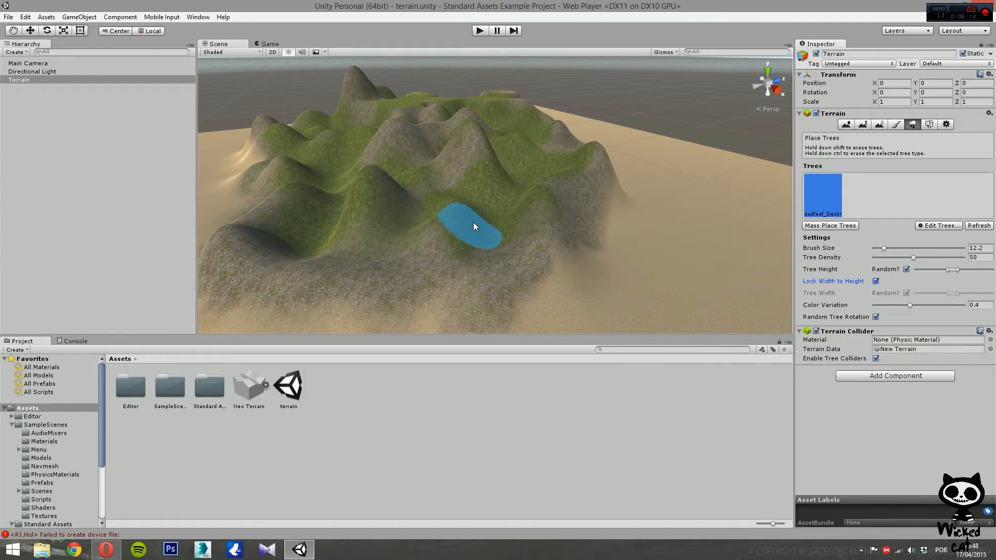
{"action": "left_click_drag", "start_coordinate": [473, 228], "coordinate": [502, 194]}
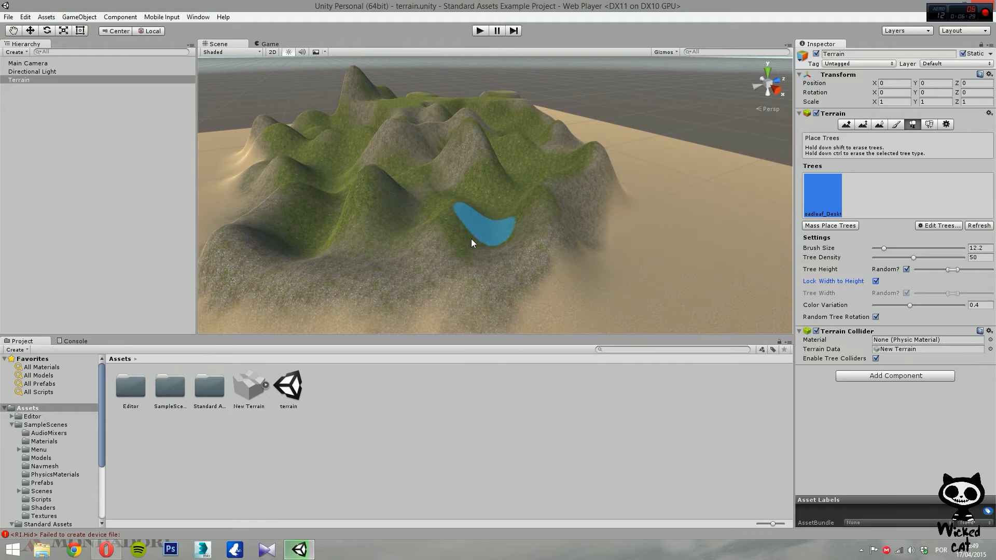
{"action": "mouse_move", "coordinate": [500, 230]}
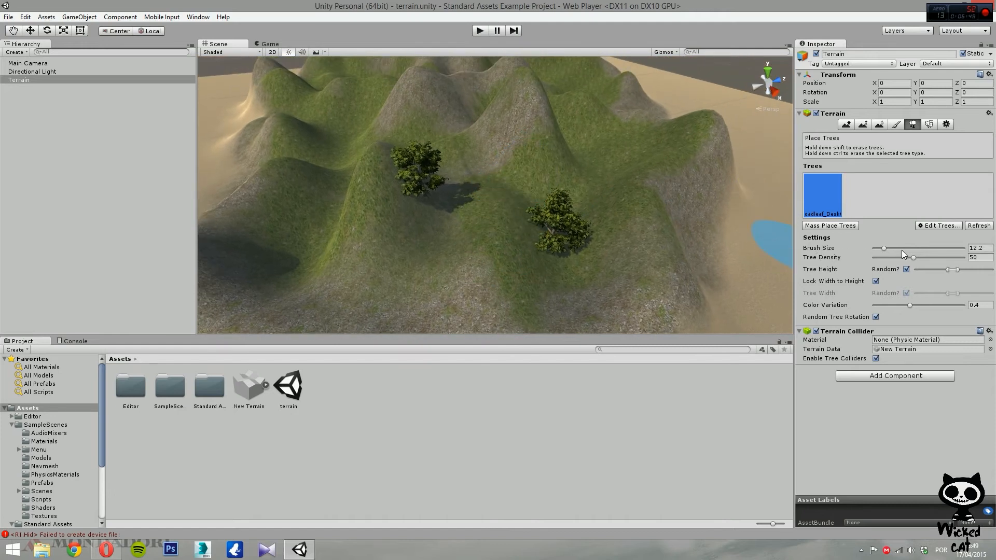
Step: Raise tree density to 80 and paint a cluster of about six Broadleaf trees on the central hill
{"action": "left_click_drag", "start_coordinate": [914, 257], "coordinate": [937, 256]}
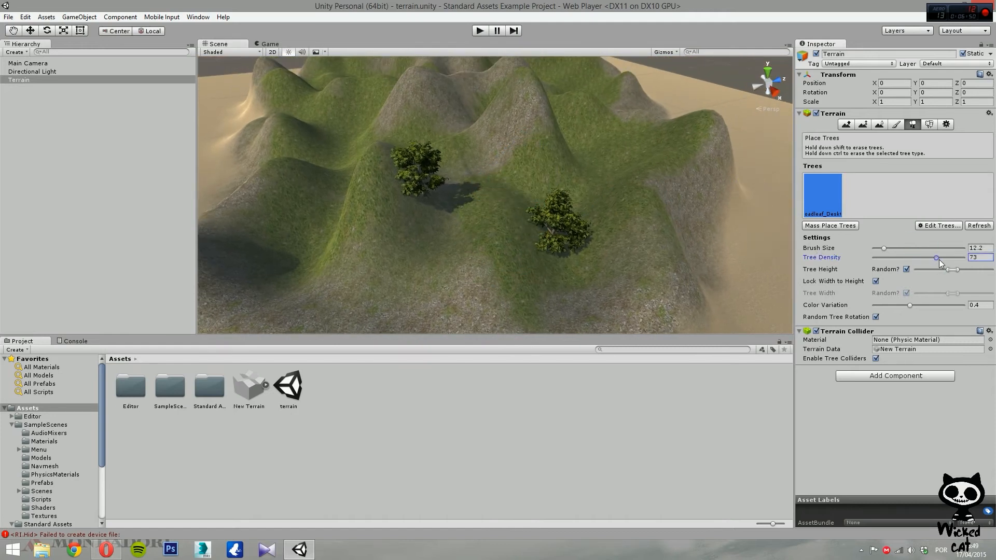
{"action": "left_click_drag", "start_coordinate": [935, 259], "coordinate": [944, 258]}
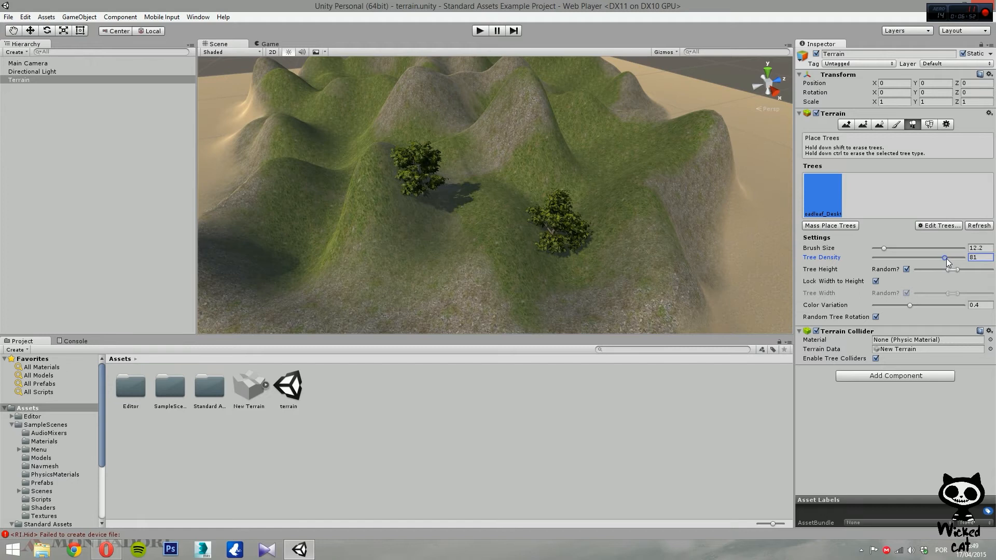
{"action": "left_click_drag", "start_coordinate": [944, 259], "coordinate": [949, 258]}
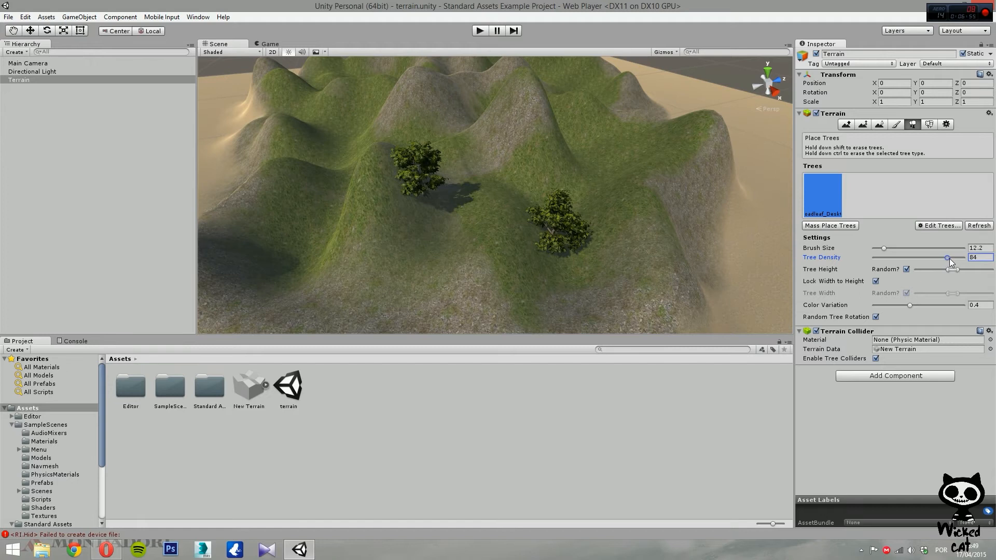
{"action": "left_click_drag", "start_coordinate": [948, 258], "coordinate": [944, 259]}
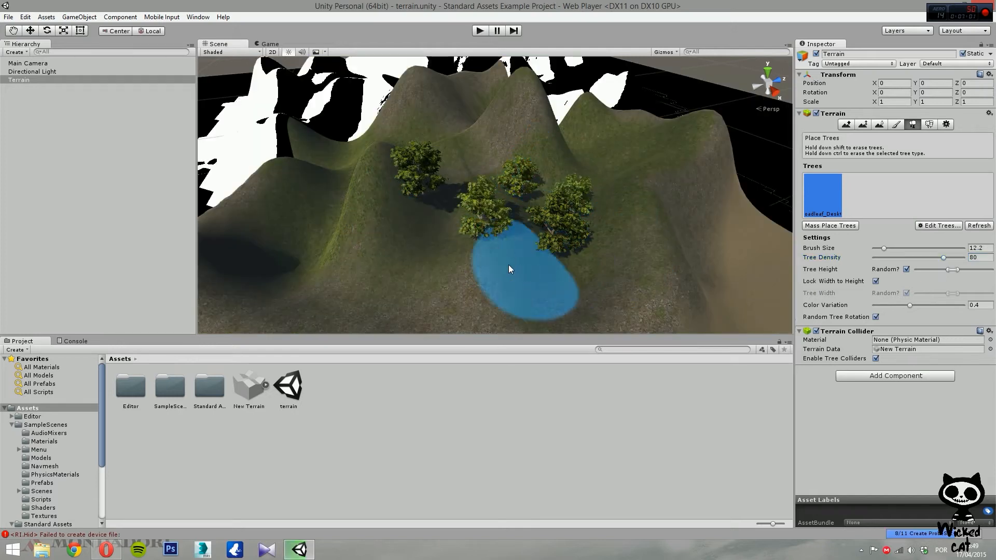
{"action": "left_click", "coordinate": [499, 283]}
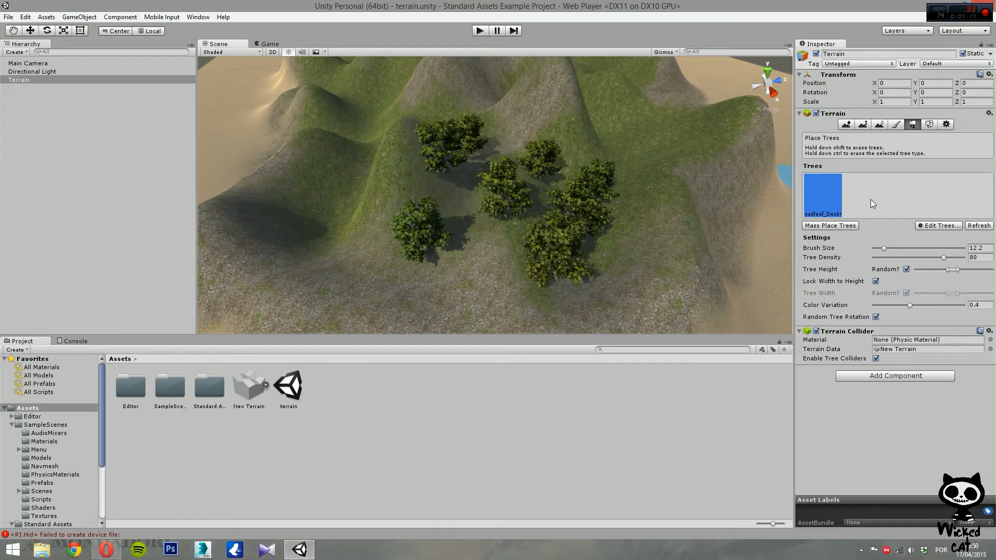
Step: Add Conifer_Desktop as a second terrain tree type alongside Broadleaf
{"action": "left_click", "coordinate": [938, 226]}
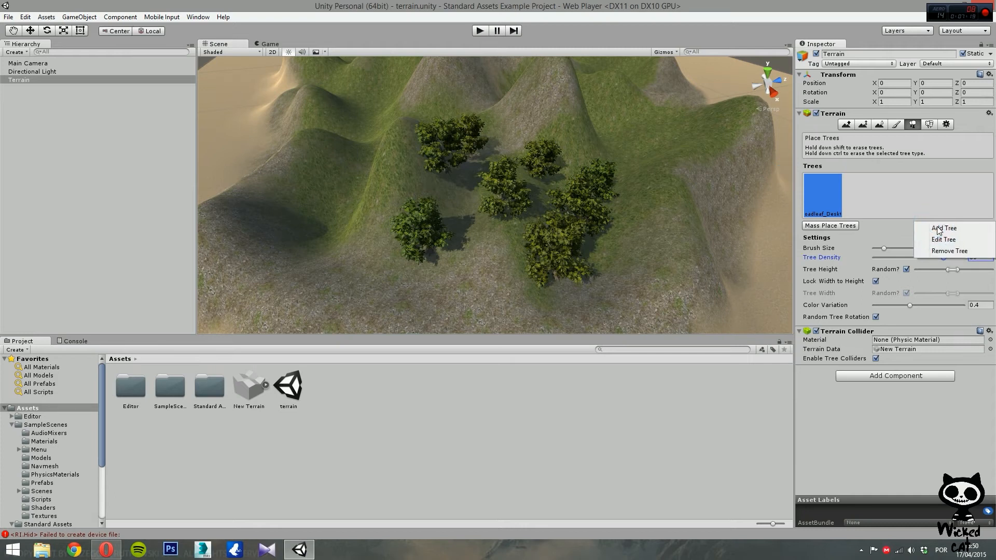
{"action": "mouse_move", "coordinate": [944, 239]}
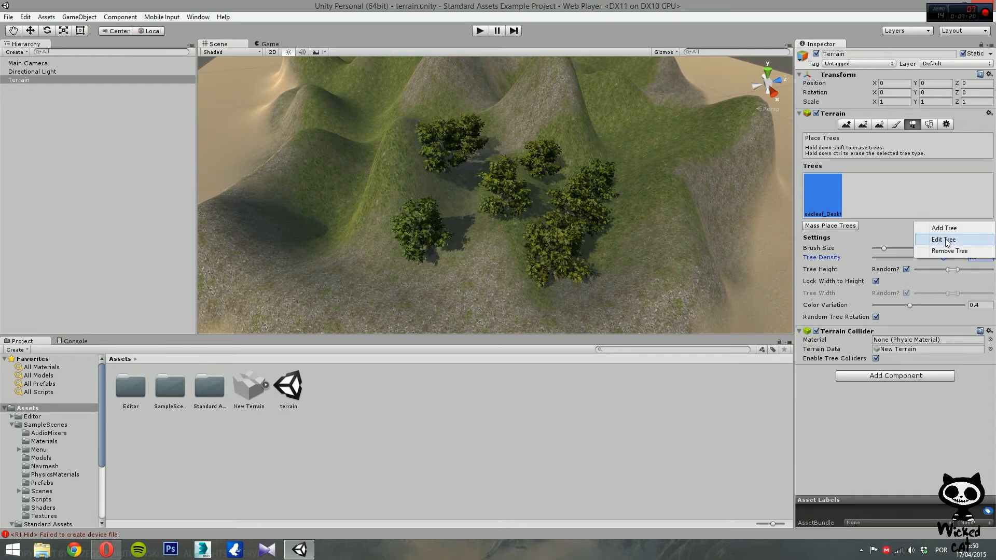
{"action": "left_click", "coordinate": [944, 228]}
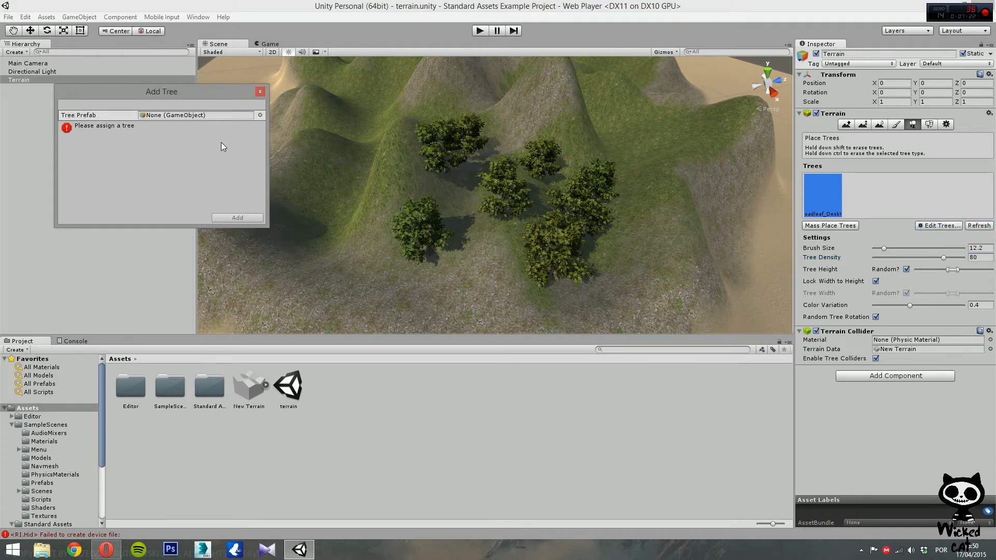
{"action": "left_click", "coordinate": [260, 115]}
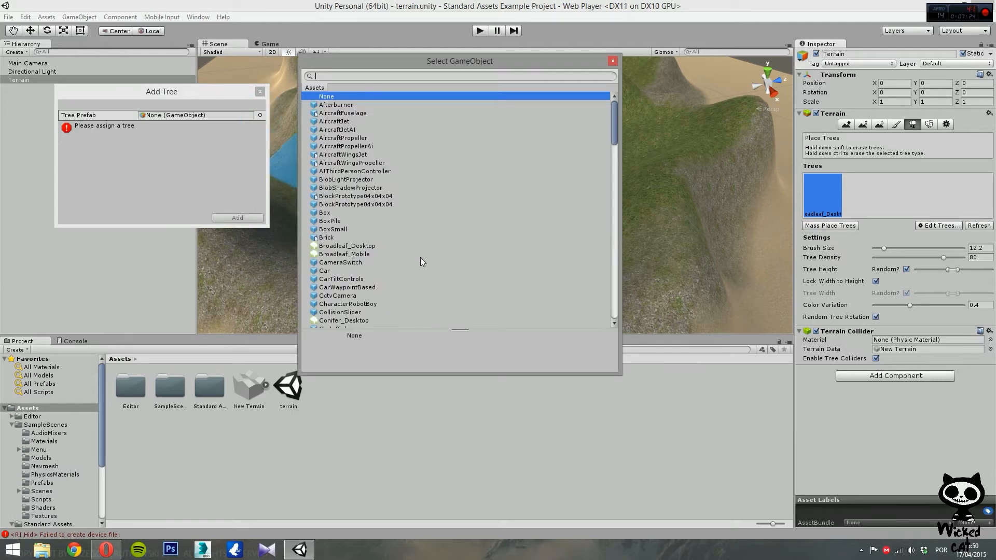
{"action": "scroll", "scroll_direction": "down", "scroll_amount": 3}
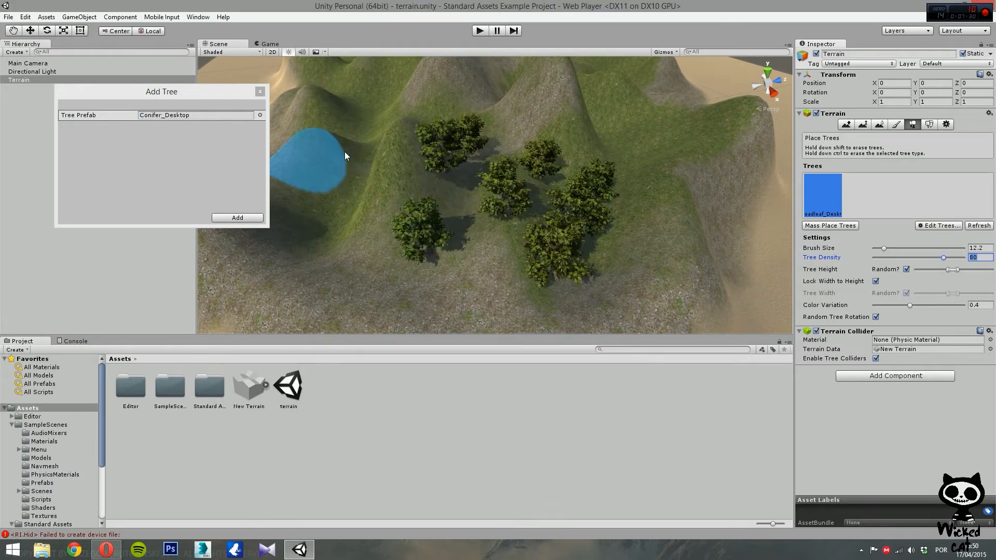
{"action": "left_click", "coordinate": [237, 218]}
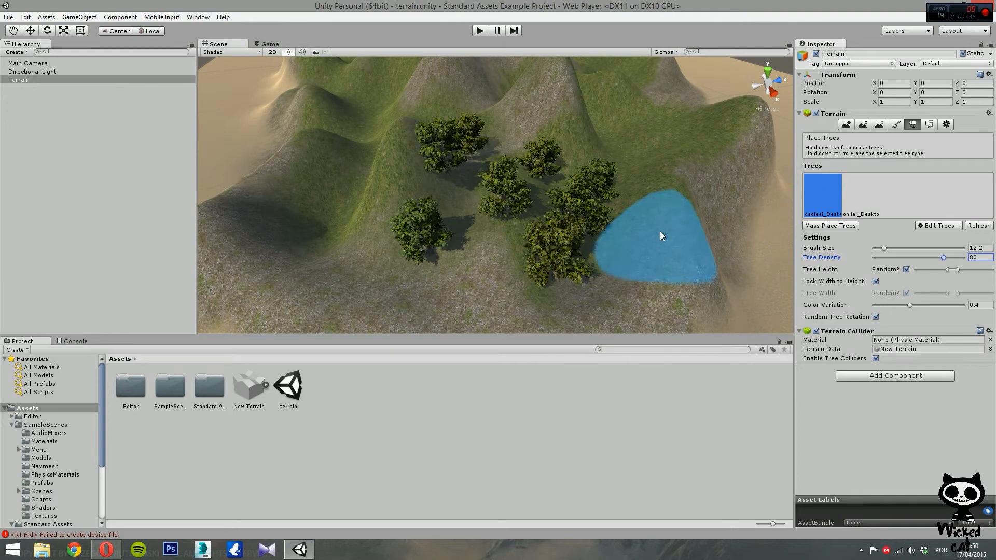
Step: Paint more Broadleaf trees on the right hillside, then tall Conifers on the left slope
{"action": "left_click", "coordinate": [661, 236]}
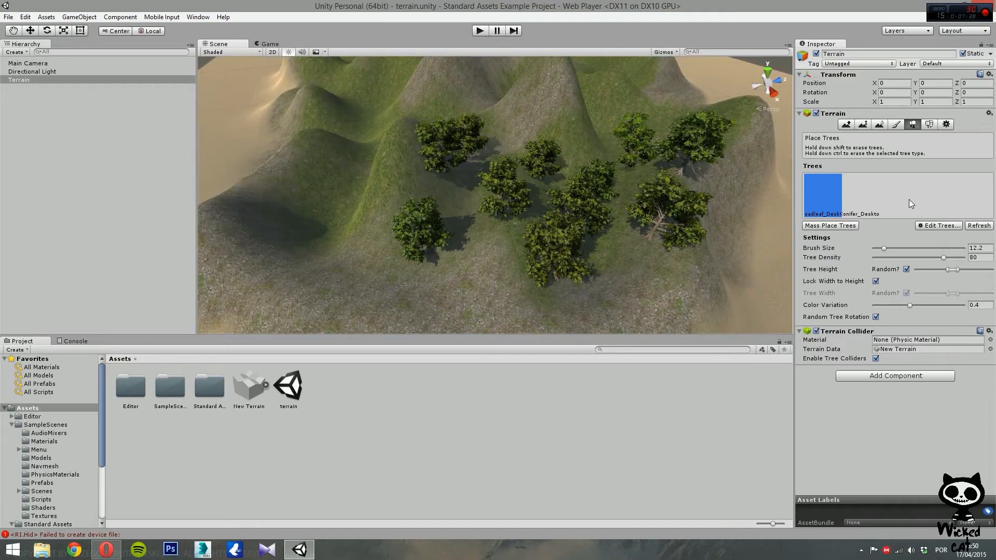
{"action": "left_click", "coordinate": [861, 195]}
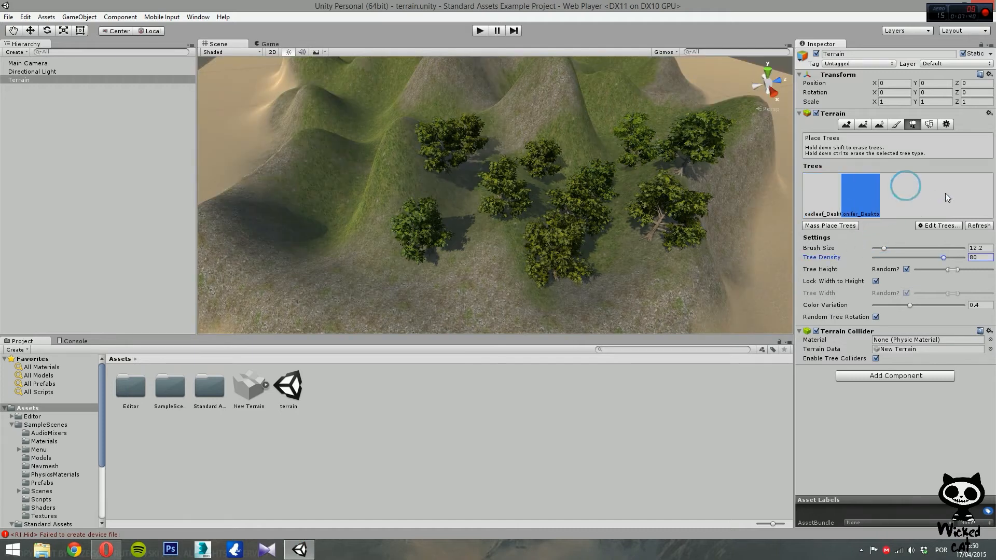
{"action": "left_click", "coordinate": [344, 203]}
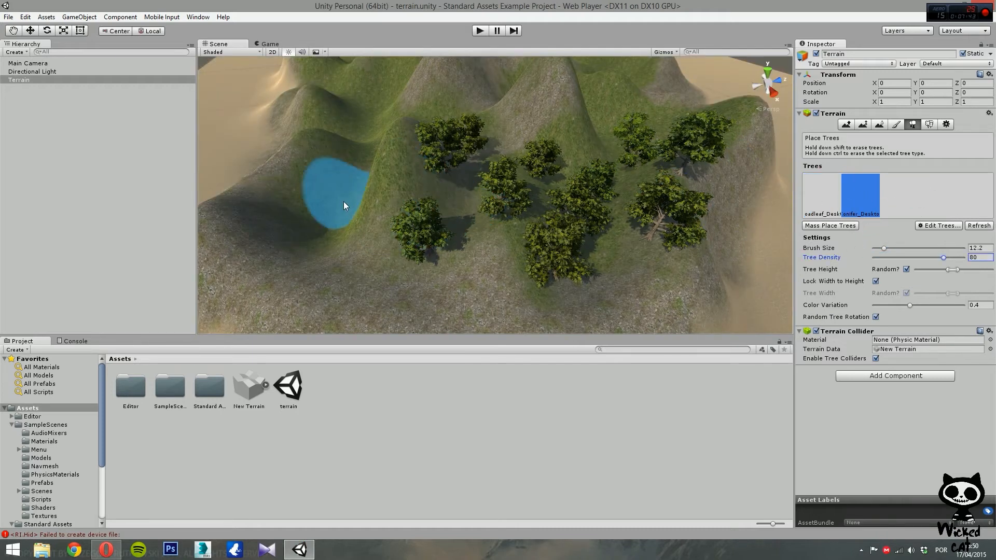
{"action": "left_click", "coordinate": [347, 203]}
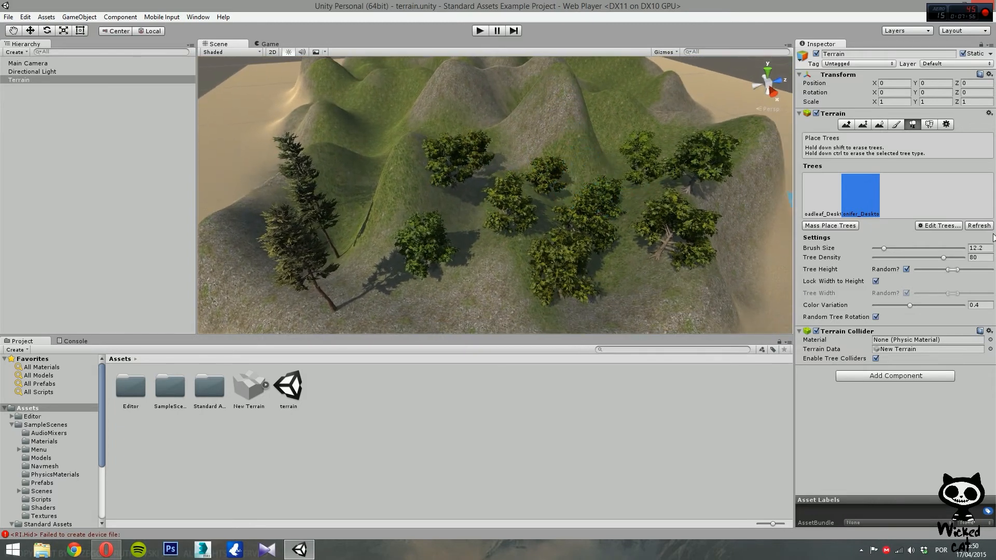
Step: Add the Palm_Desktop prefab as the terrain's third tree type via Edit Trees > Add Tree
{"action": "left_click", "coordinate": [939, 226]}
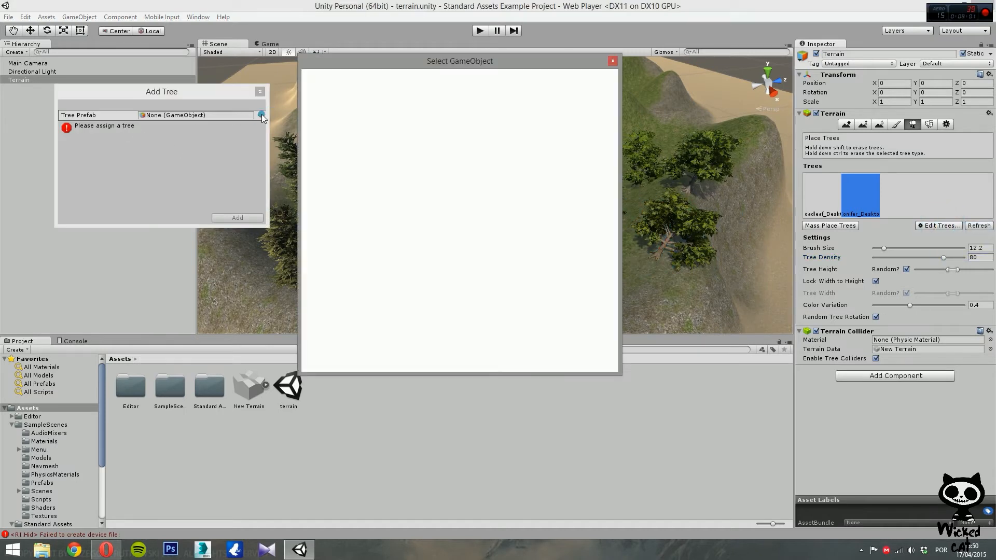
{"action": "left_click", "coordinate": [262, 115]}
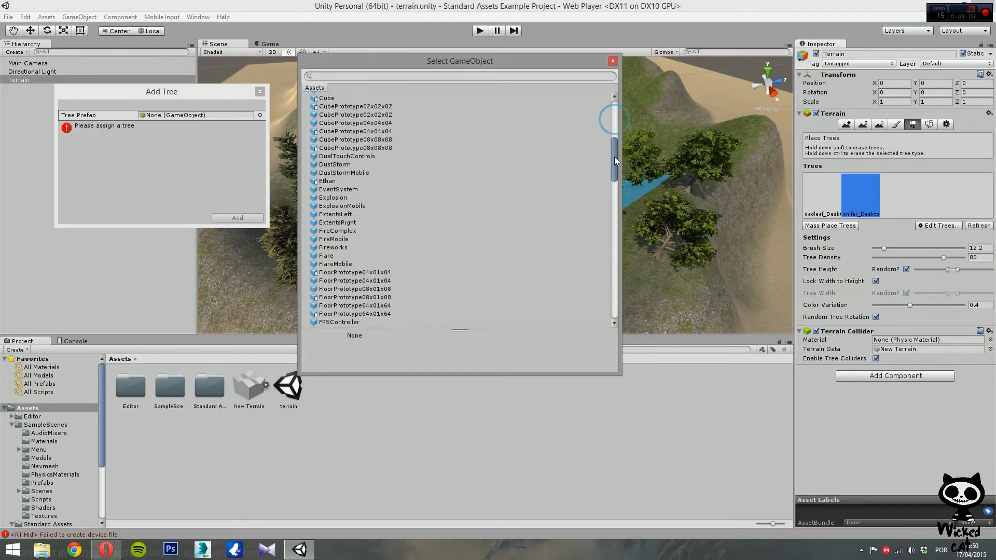
{"action": "scroll", "scroll_direction": "down", "scroll_amount": 3}
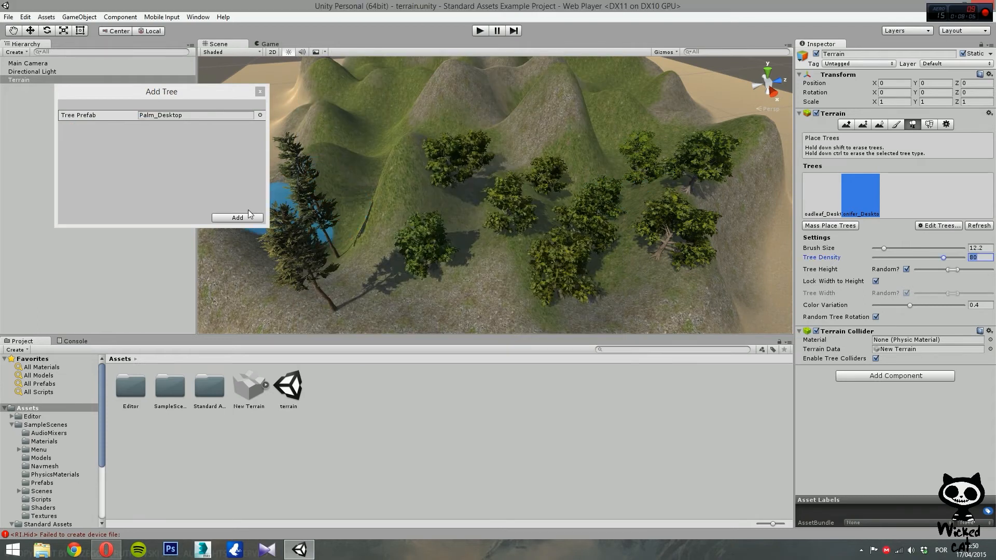
{"action": "left_click", "coordinate": [237, 217]}
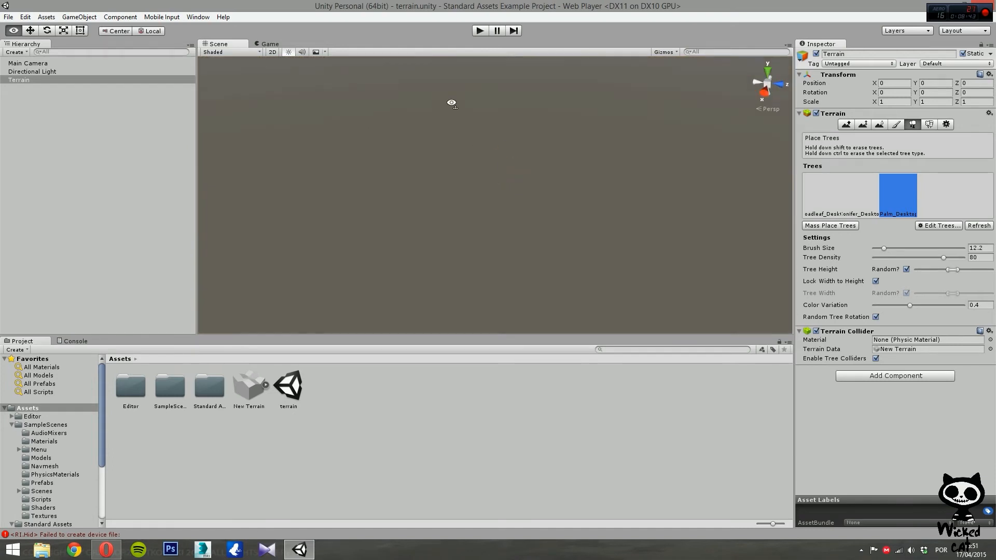
{"action": "left_click", "coordinate": [18, 80]}
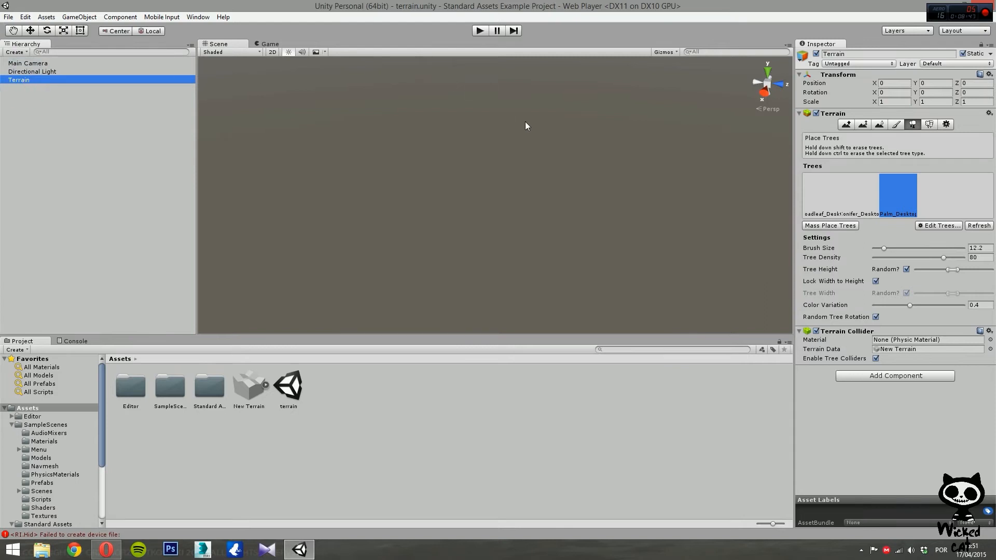
Step: Paint palms along the lower sandy slope with the brush reduced to 5.3
{"action": "left_click", "coordinate": [475, 214]}
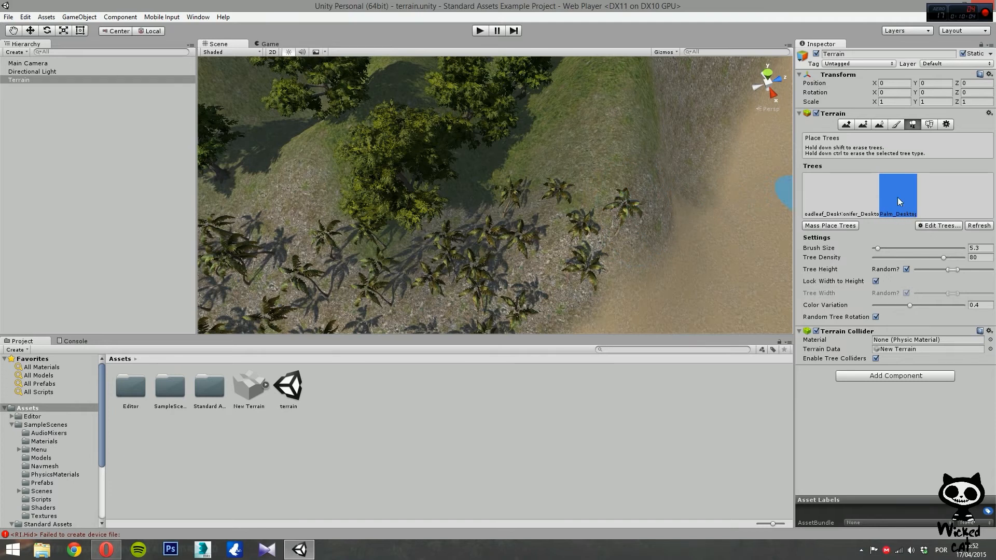
Step: Place Palm_Desktop trees along the sand-grass boundary in the Scene view
{"action": "left_click", "coordinate": [619, 203]}
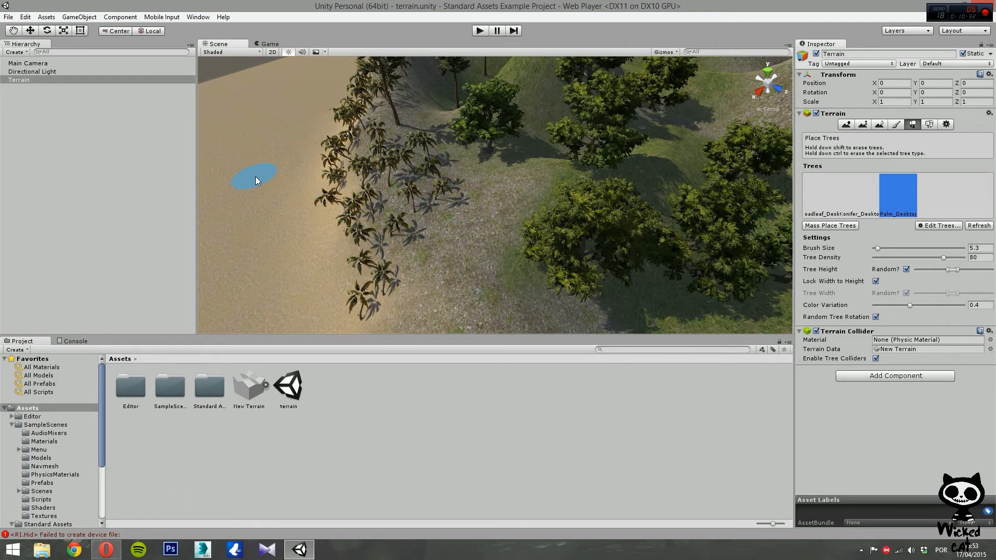
{"action": "left_click", "coordinate": [530, 196]}
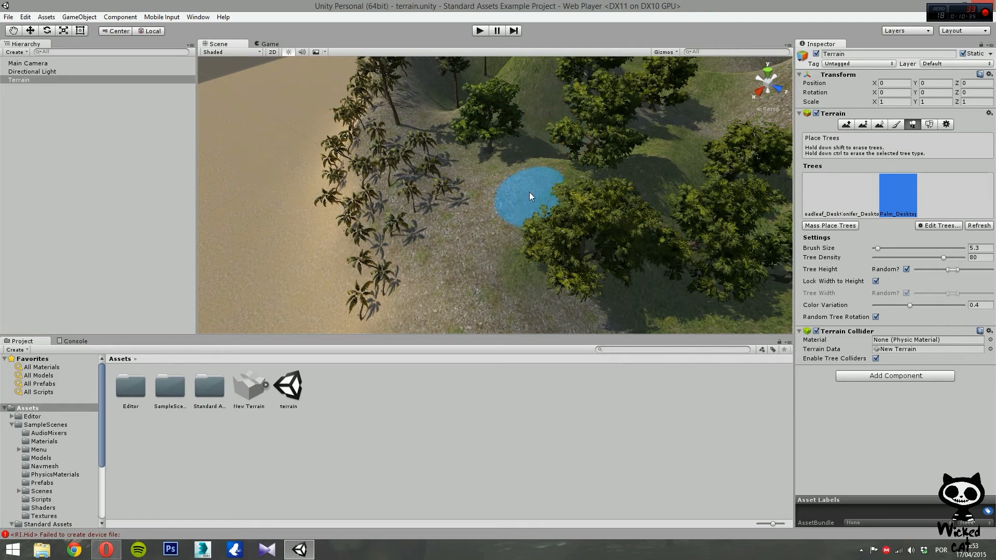
{"action": "left_click", "coordinate": [530, 196]}
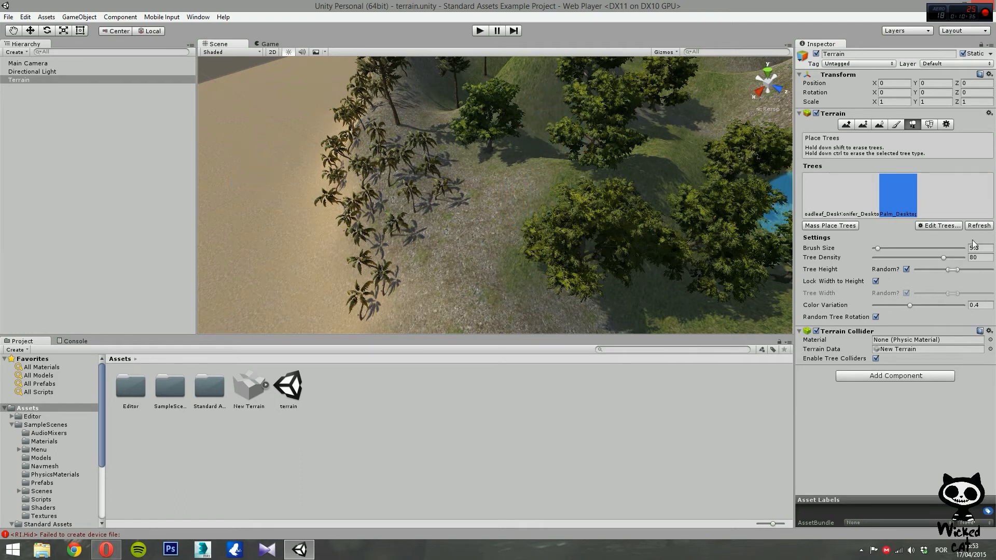
Step: Remove the Palm_Desktop tree type, clearing all painted palms from the terrain
{"action": "left_click", "coordinate": [939, 225]}
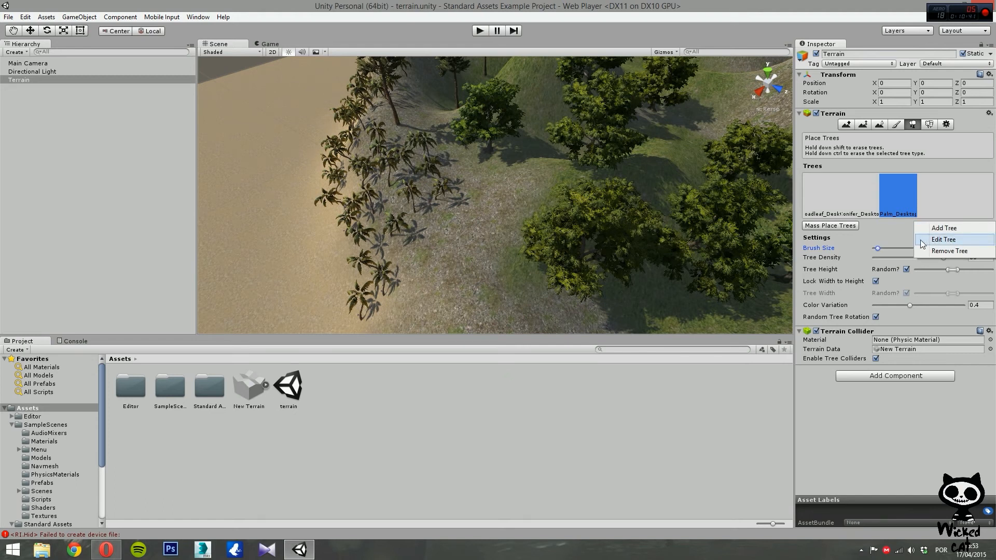
{"action": "mouse_move", "coordinate": [944, 240]}
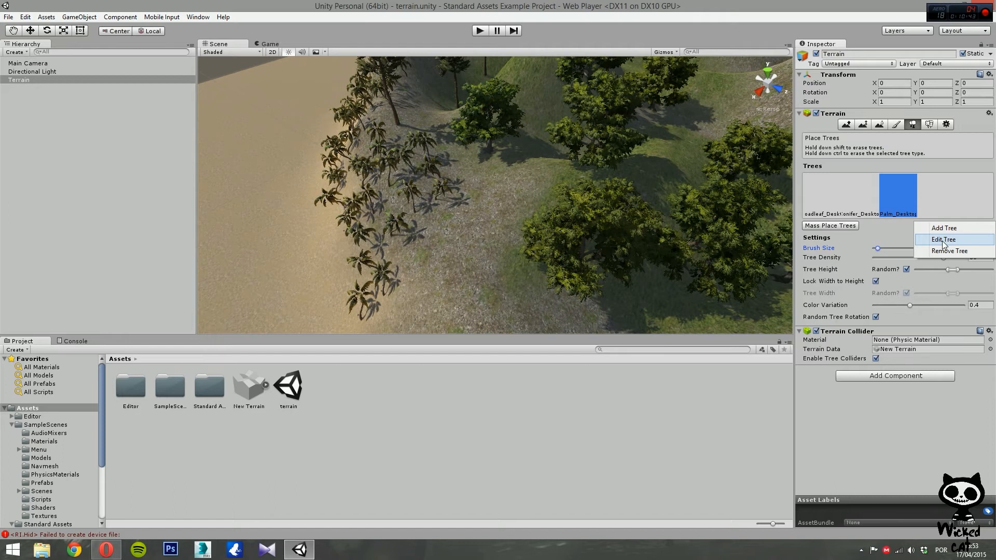
{"action": "left_click", "coordinate": [944, 239]}
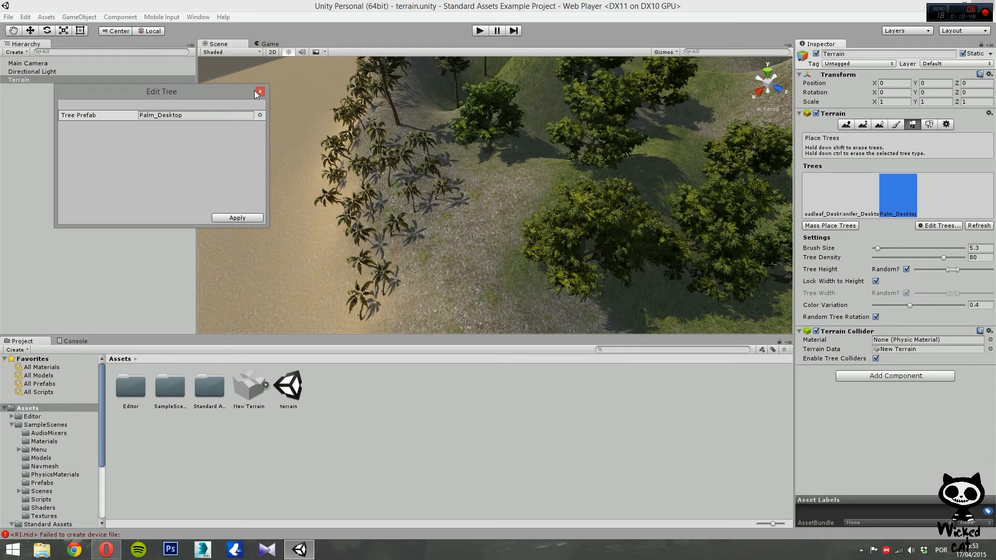
{"action": "left_click", "coordinate": [938, 225]}
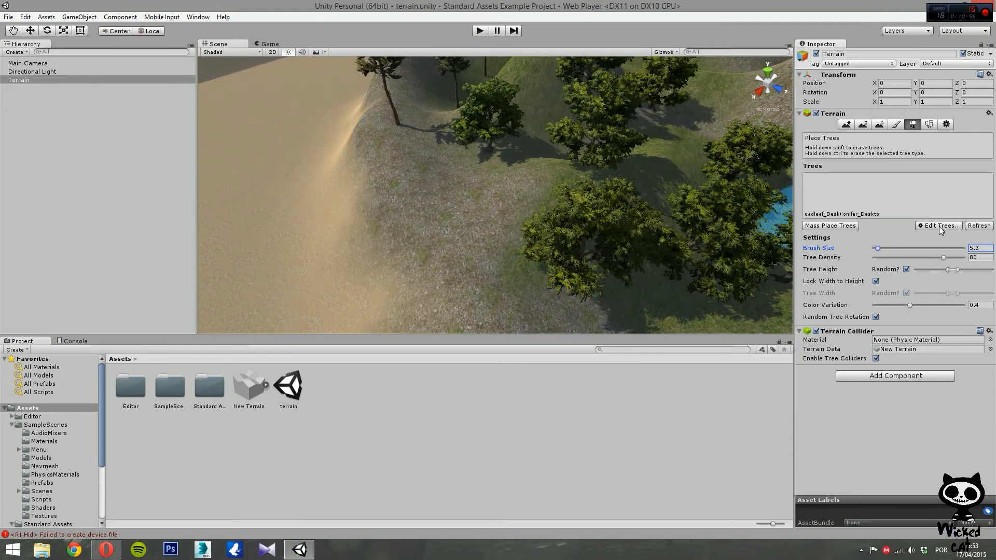
Step: Re-add Palm_Desktop as the third tree type through Edit Trees > Add Tree
{"action": "left_click", "coordinate": [938, 225]}
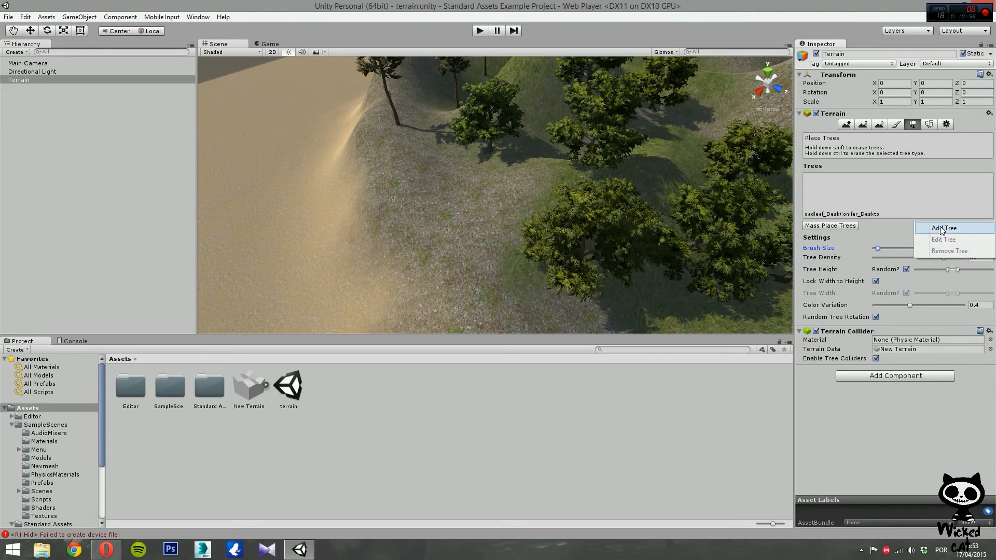
{"action": "left_click", "coordinate": [944, 228]}
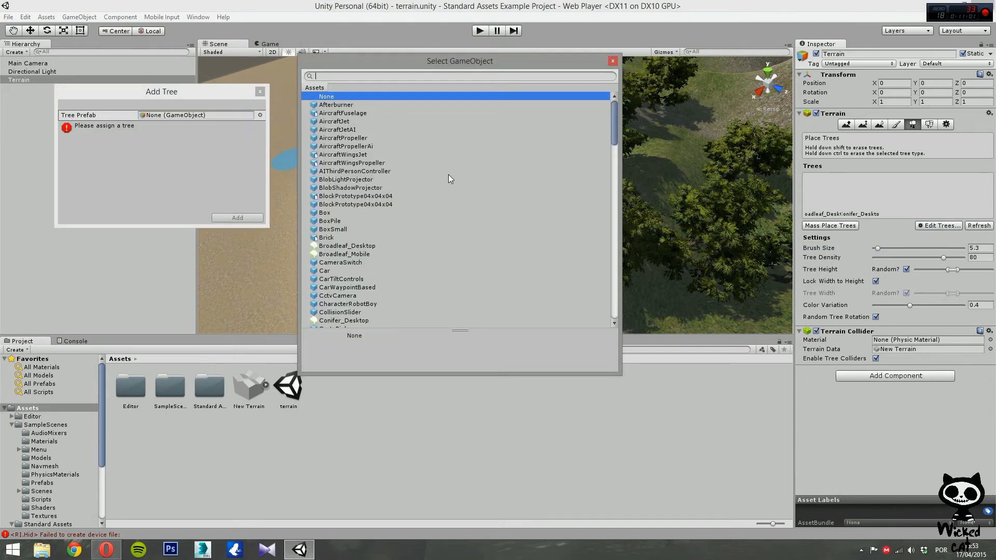
{"action": "scroll", "scroll_direction": "down", "scroll_amount": 3}
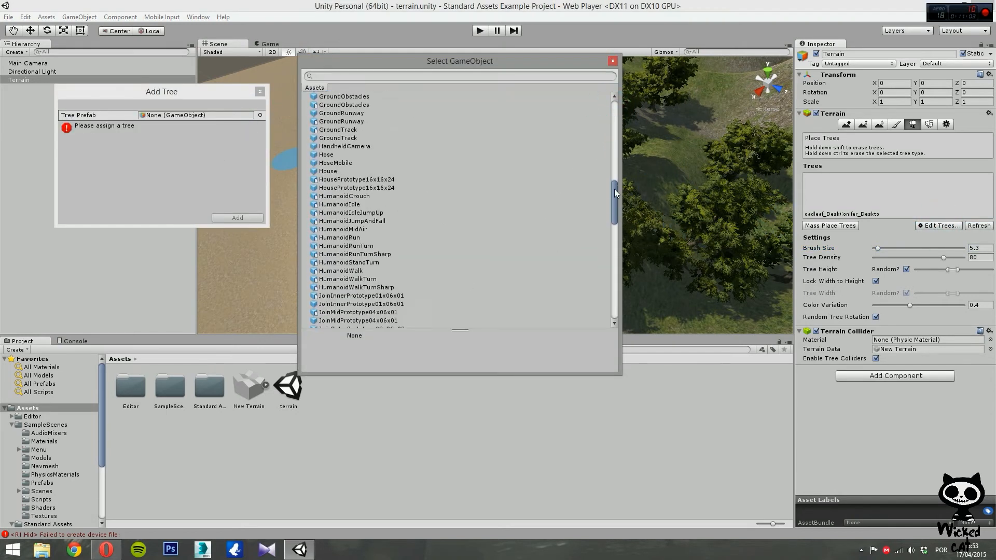
{"action": "left_click", "coordinate": [341, 143]}
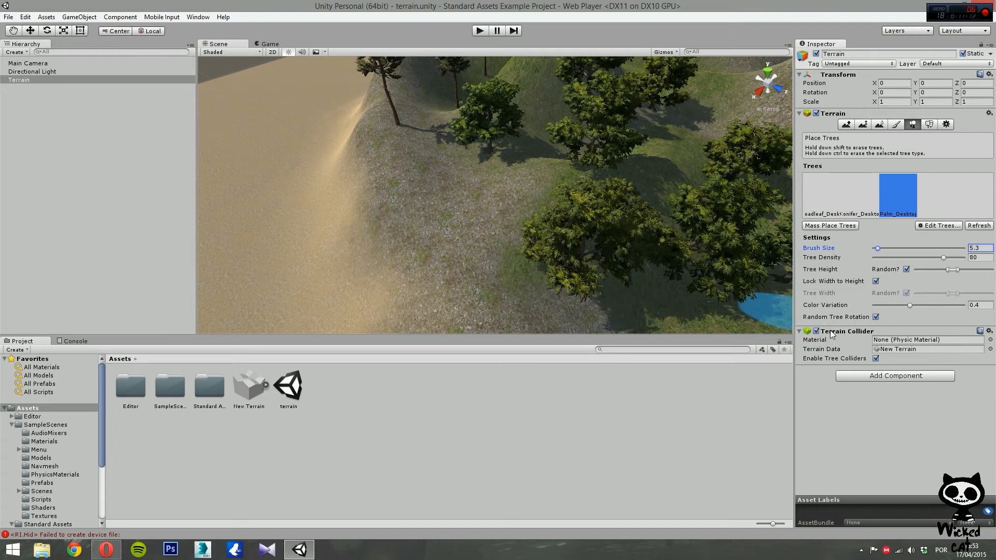
{"action": "mouse_move", "coordinate": [808, 368]}
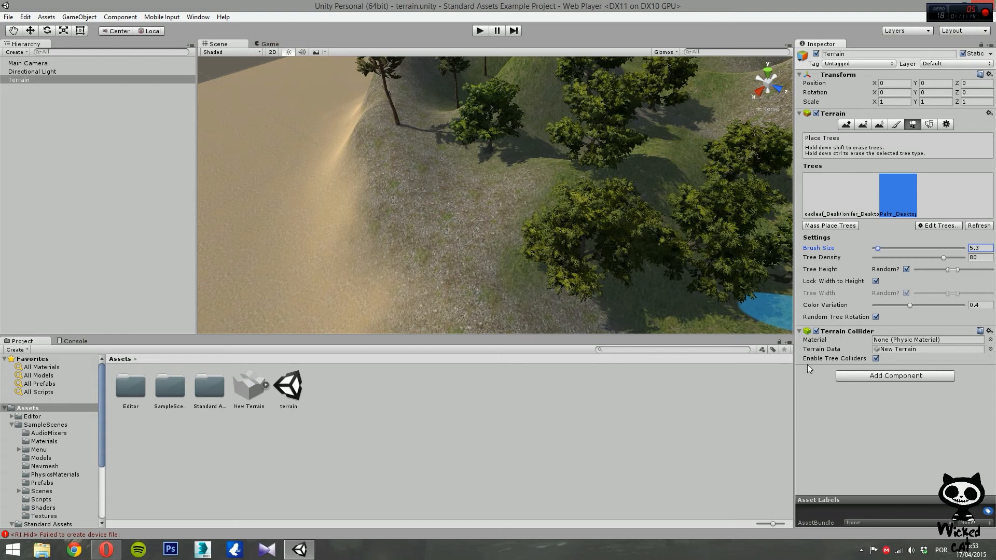
{"action": "mouse_move", "coordinate": [826, 365]}
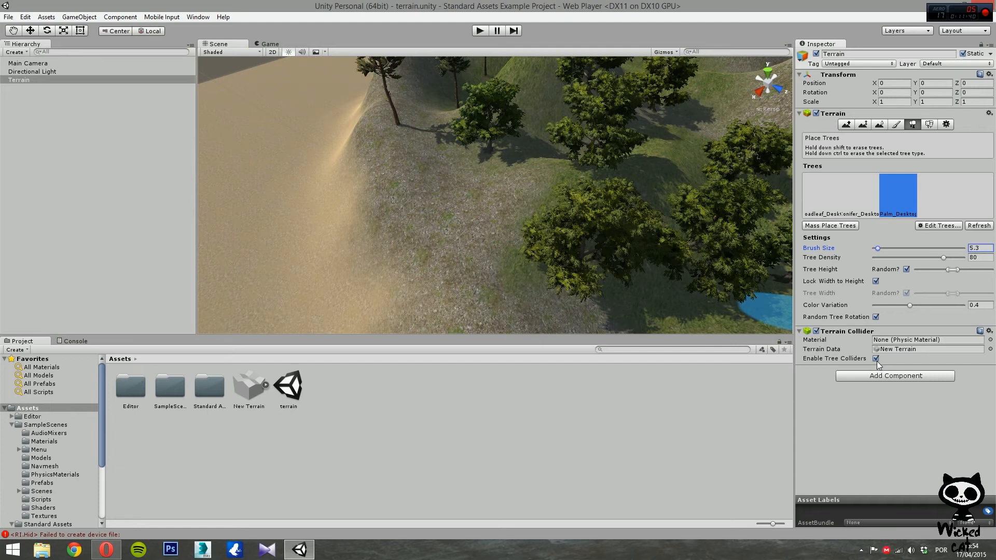
{"action": "left_click", "coordinate": [876, 358]}
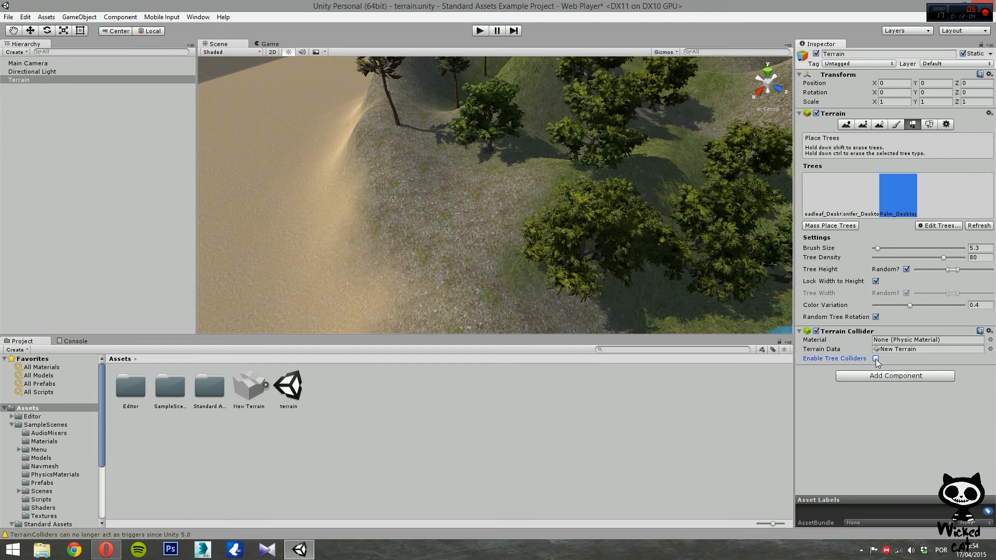
{"action": "left_click", "coordinate": [876, 358]}
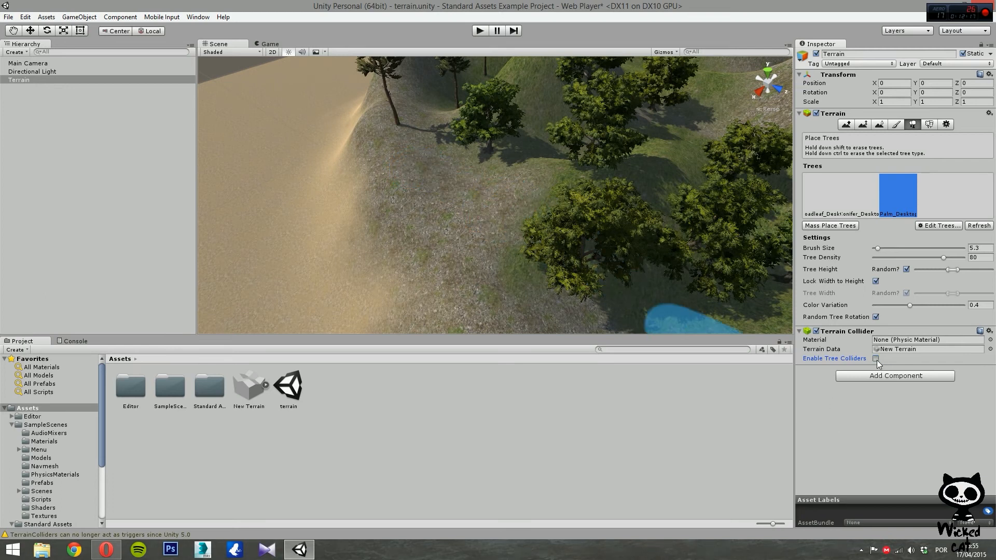
{"action": "left_click", "coordinate": [876, 359]}
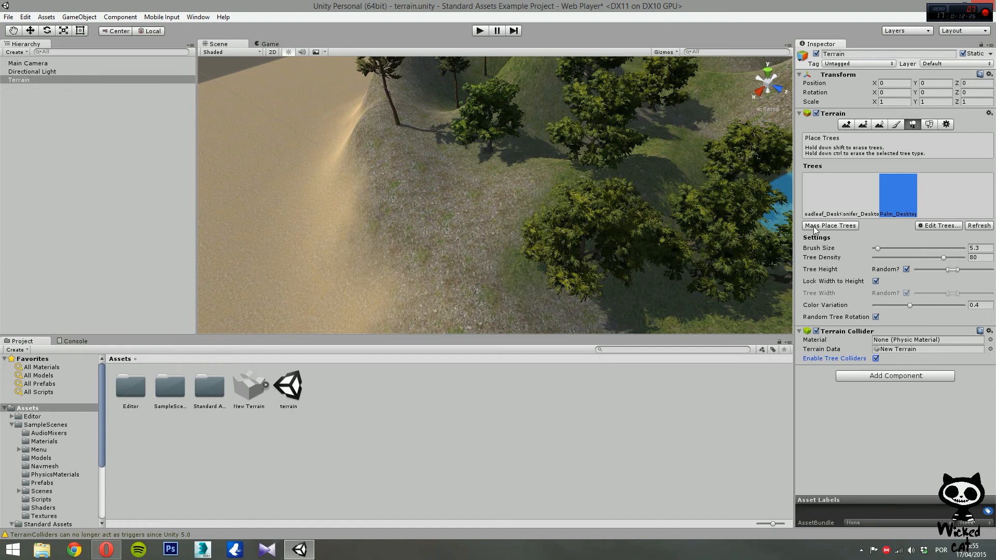
{"action": "mouse_move", "coordinate": [842, 236]}
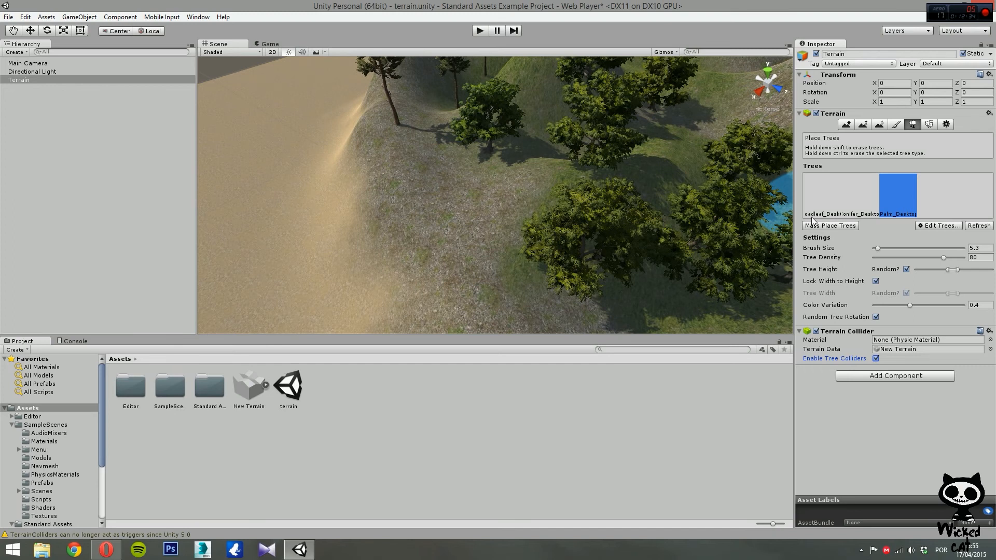
Step: Mass-place 10000 trees across the terrain with Keep Existing Trees checked
{"action": "left_click", "coordinate": [831, 225]}
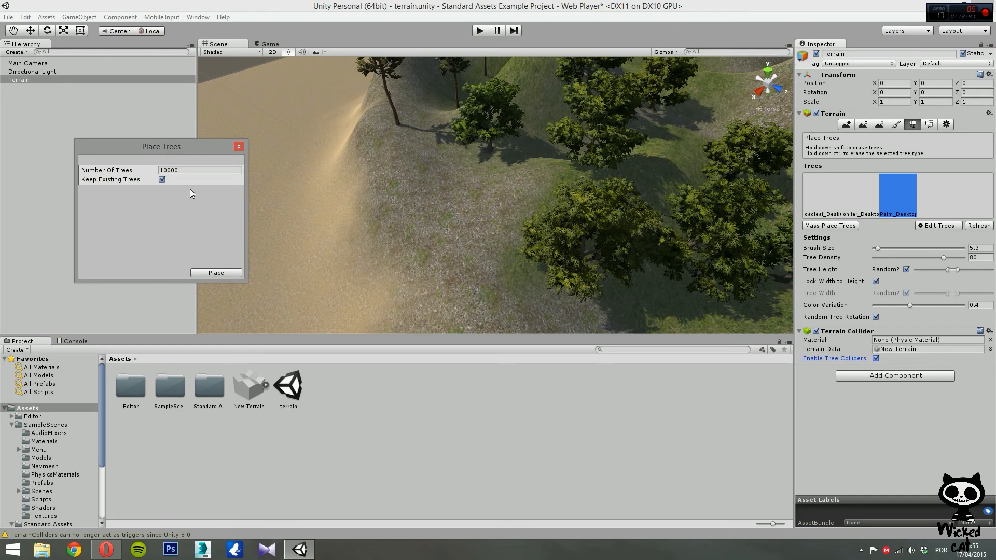
{"action": "left_click", "coordinate": [184, 169]}
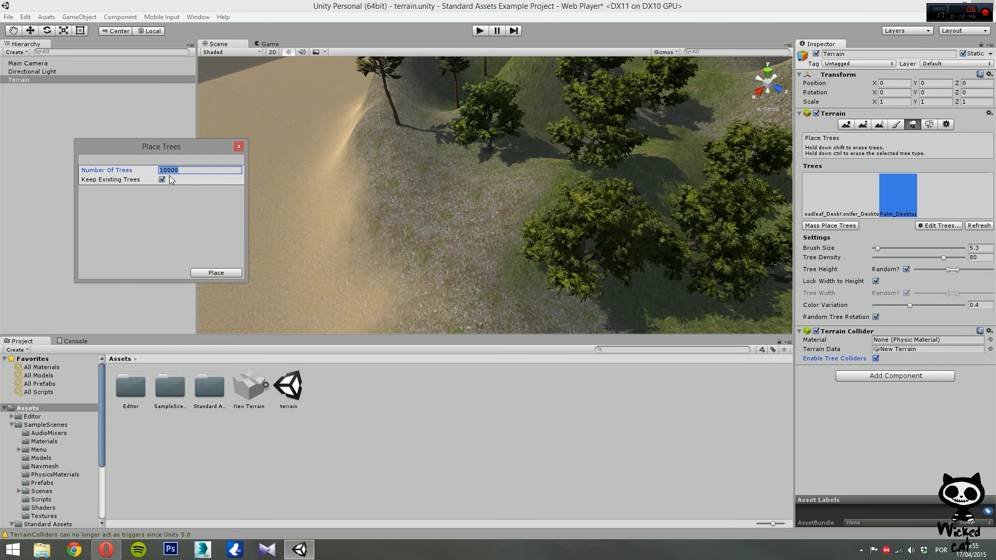
{"action": "mouse_move", "coordinate": [172, 183]}
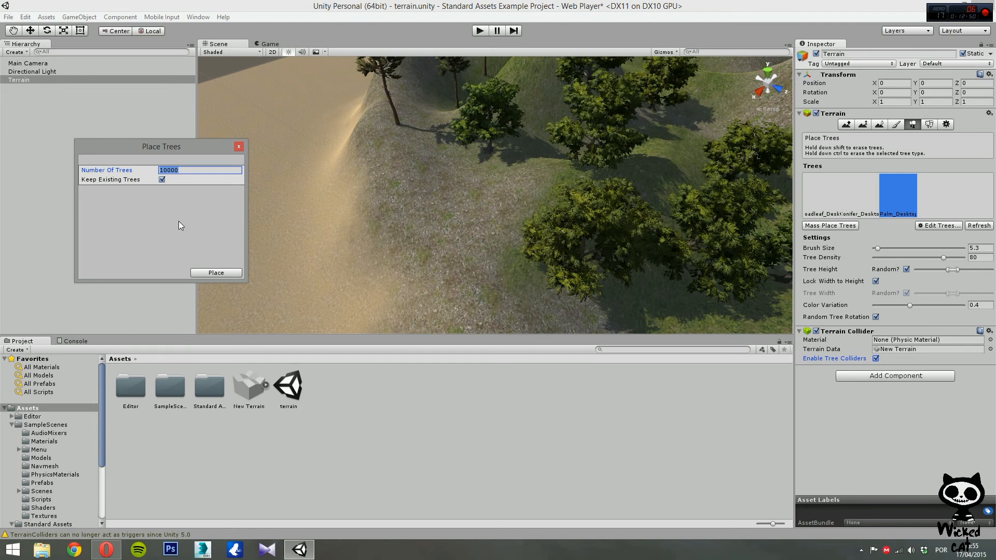
{"action": "mouse_move", "coordinate": [162, 220]}
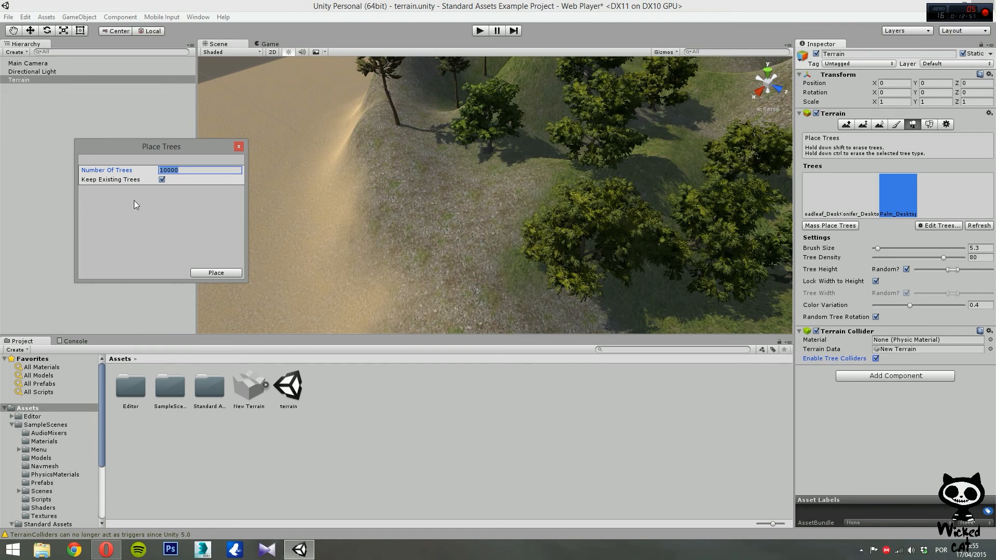
{"action": "left_click", "coordinate": [162, 179]}
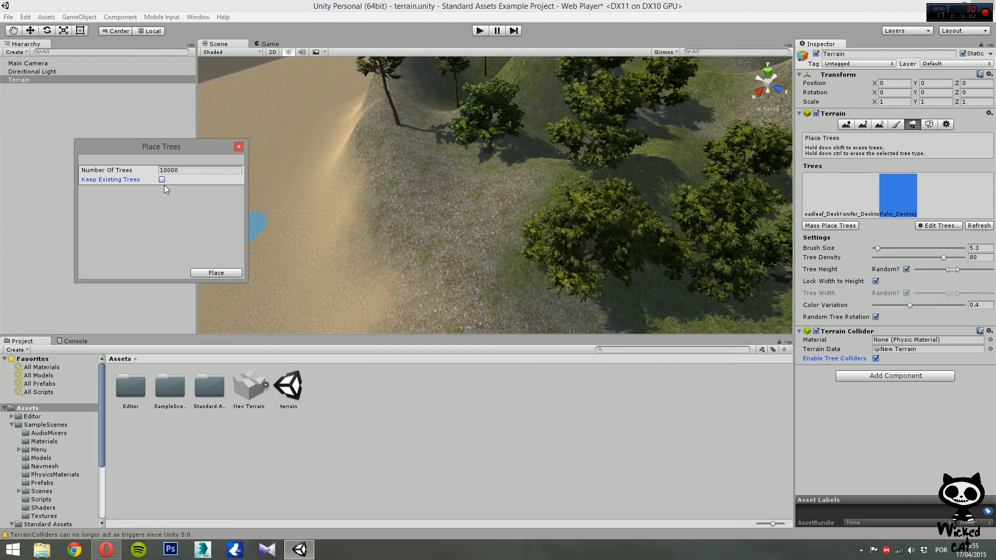
{"action": "left_click", "coordinate": [161, 180]}
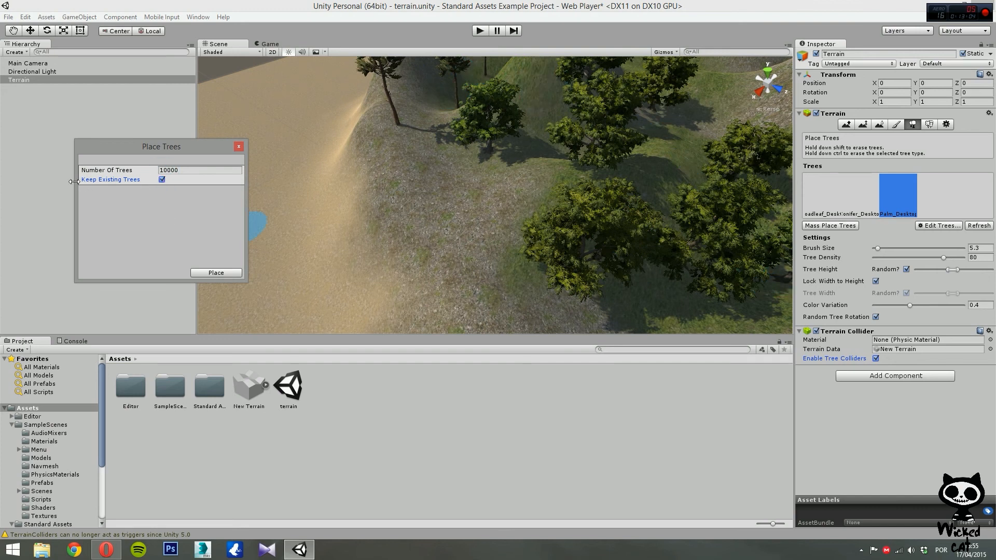
{"action": "left_click", "coordinate": [216, 273]}
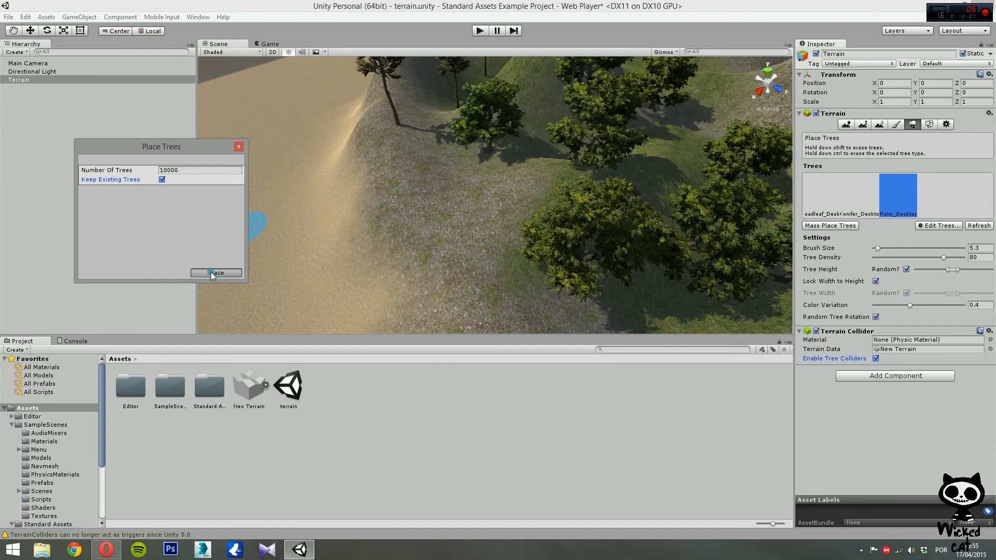
{"action": "left_click", "coordinate": [216, 273]}
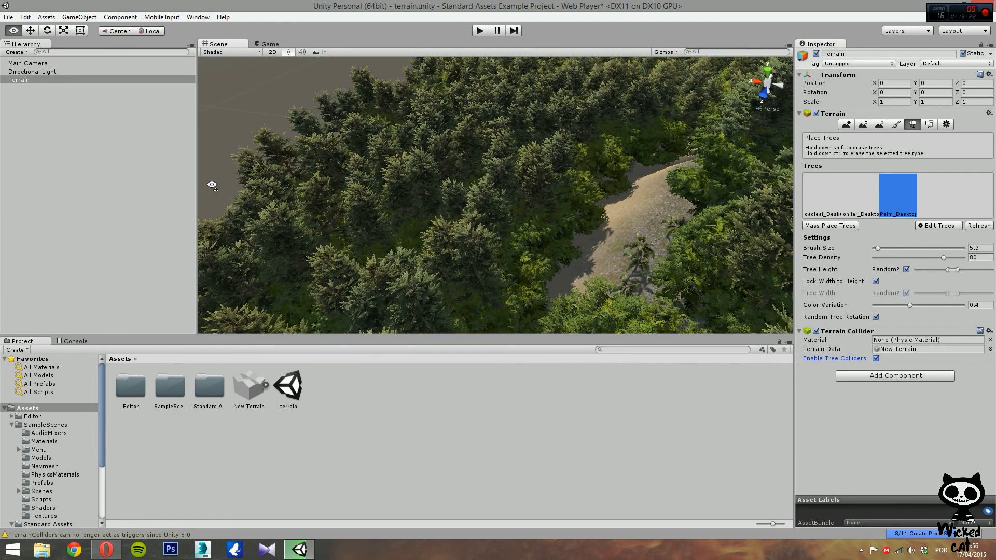
{"action": "left_click_drag", "start_coordinate": [212, 185], "coordinate": [366, 169]}
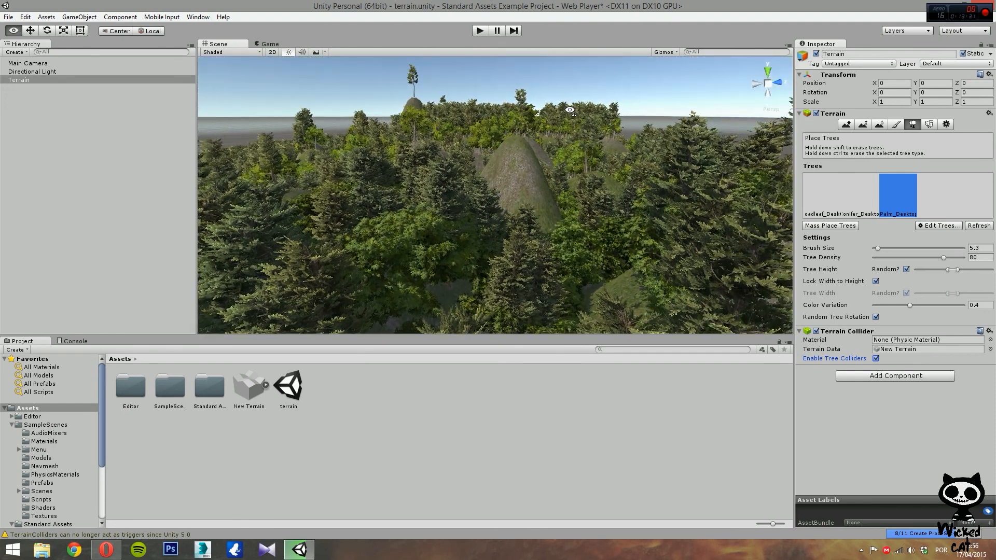
{"action": "mouse_move", "coordinate": [565, 116]}
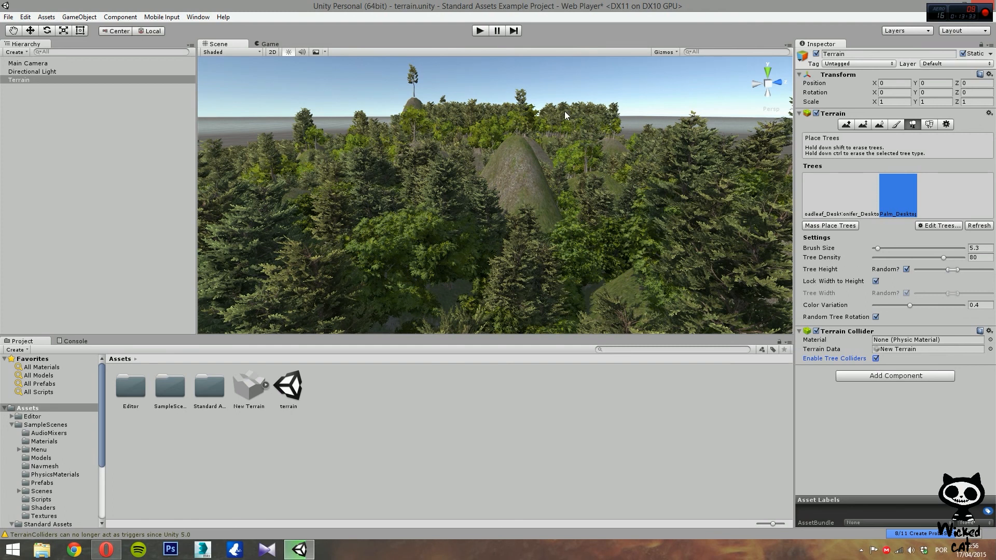
{"action": "left_click", "coordinate": [449, 151]}
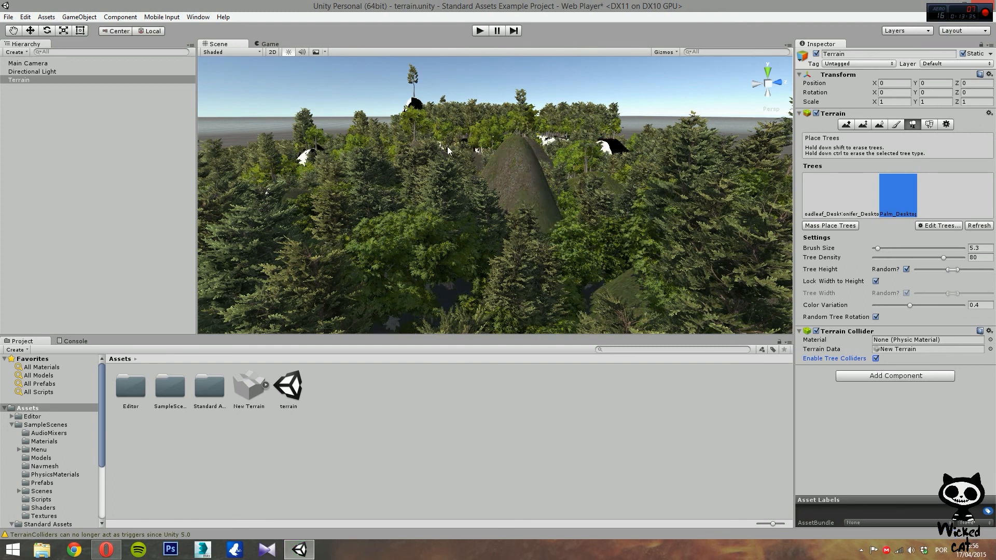